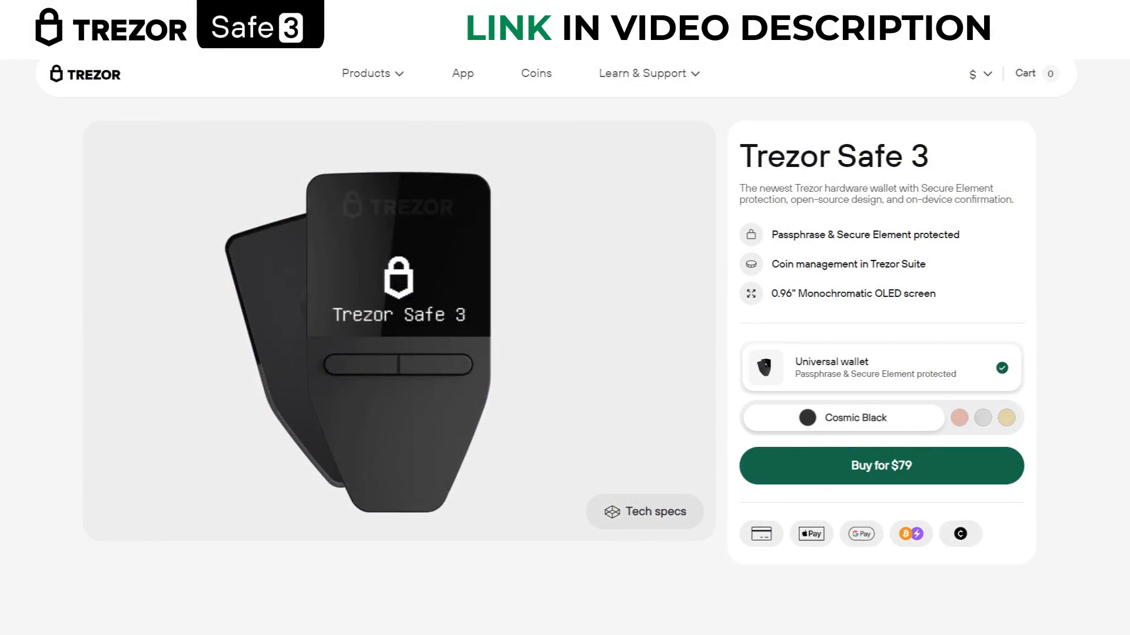
Return from the Trezor Safe 3 product page to the Trezor homepage using the logo.
click(880, 465)
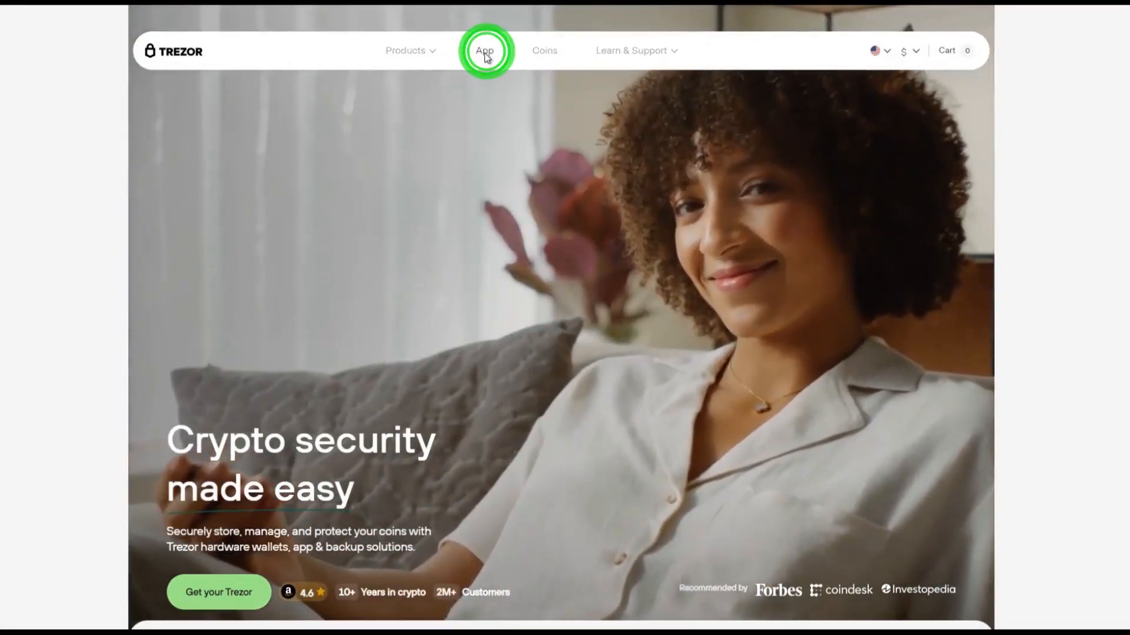
Download the Windows 64-bit Trezor Suite from the App page's desktop download dropdown.
click(485, 50)
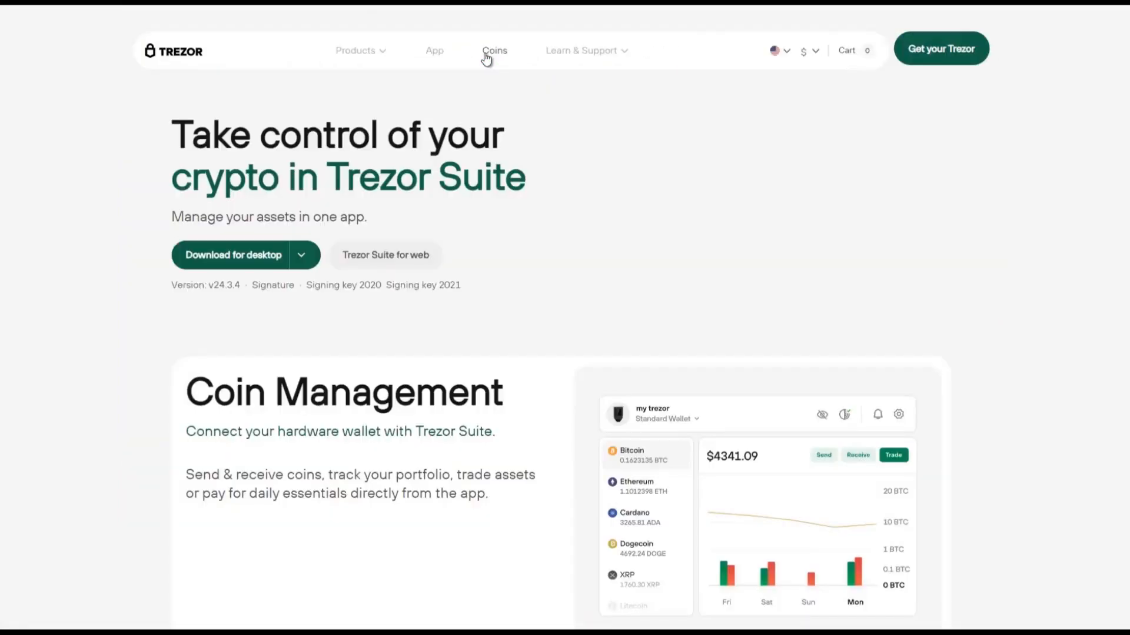
mouse_move(478, 100)
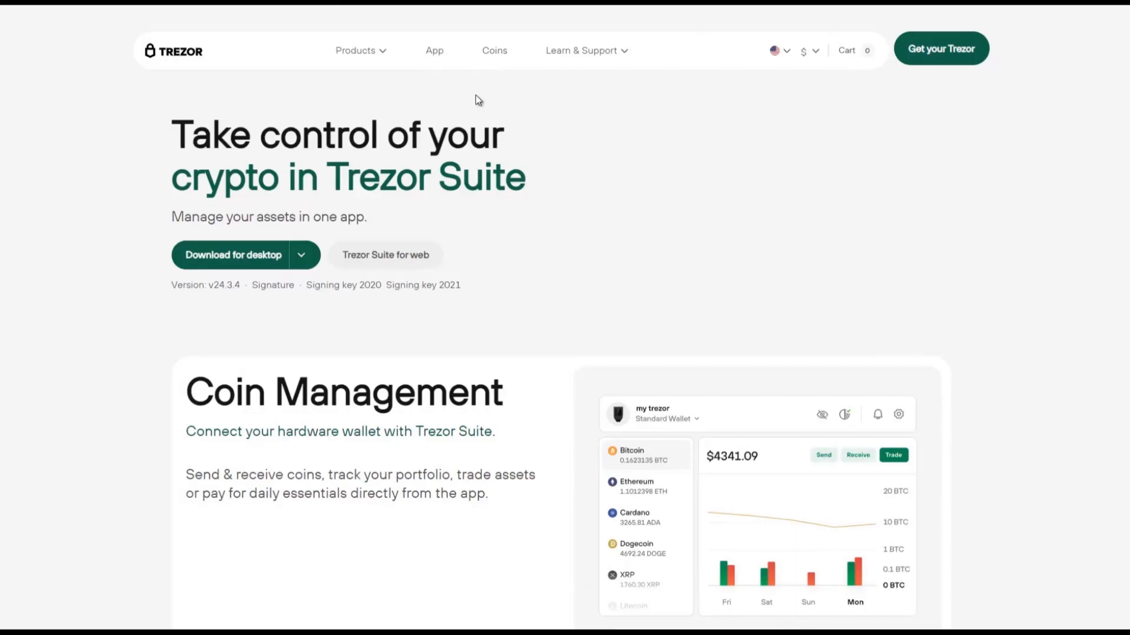
click(233, 254)
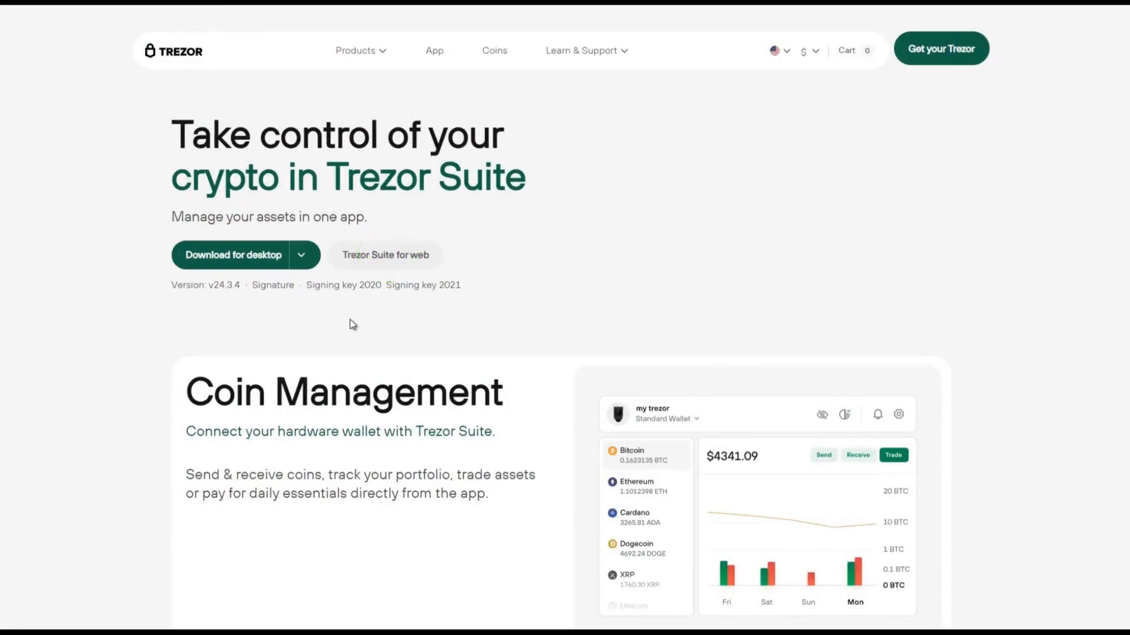
mouse_move(301, 255)
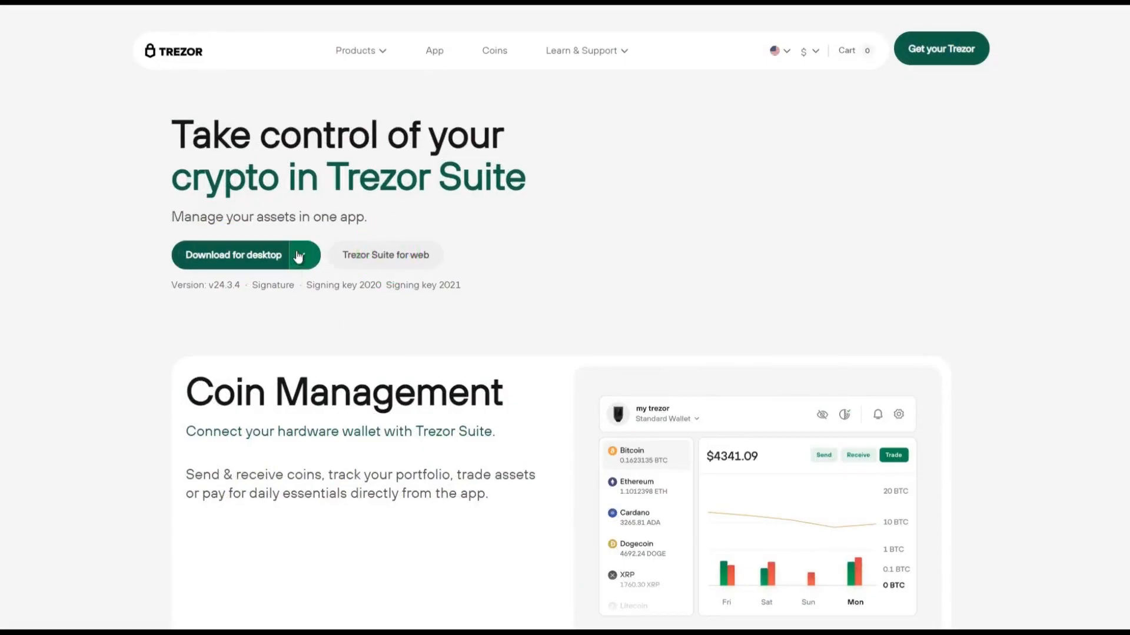
click(233, 254)
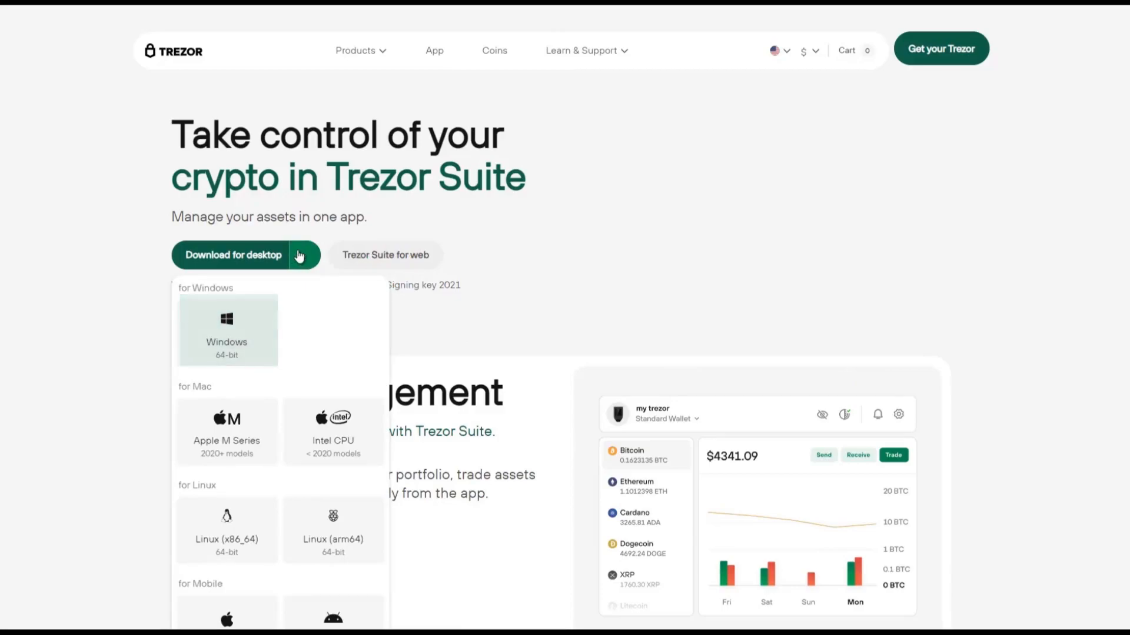
mouse_move(238, 339)
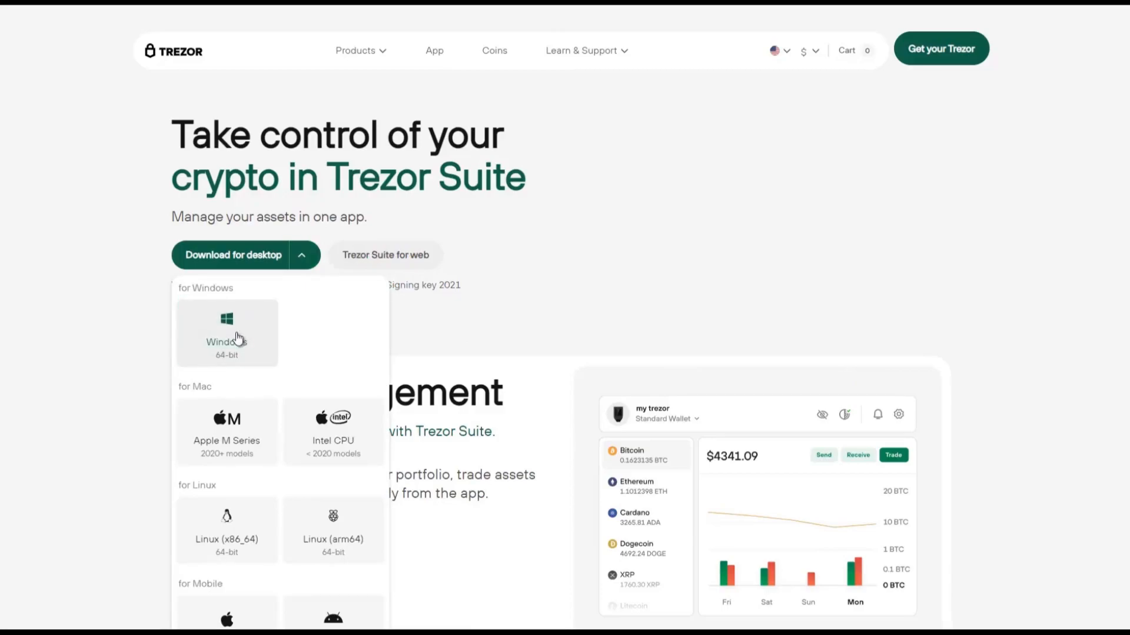
click(226, 333)
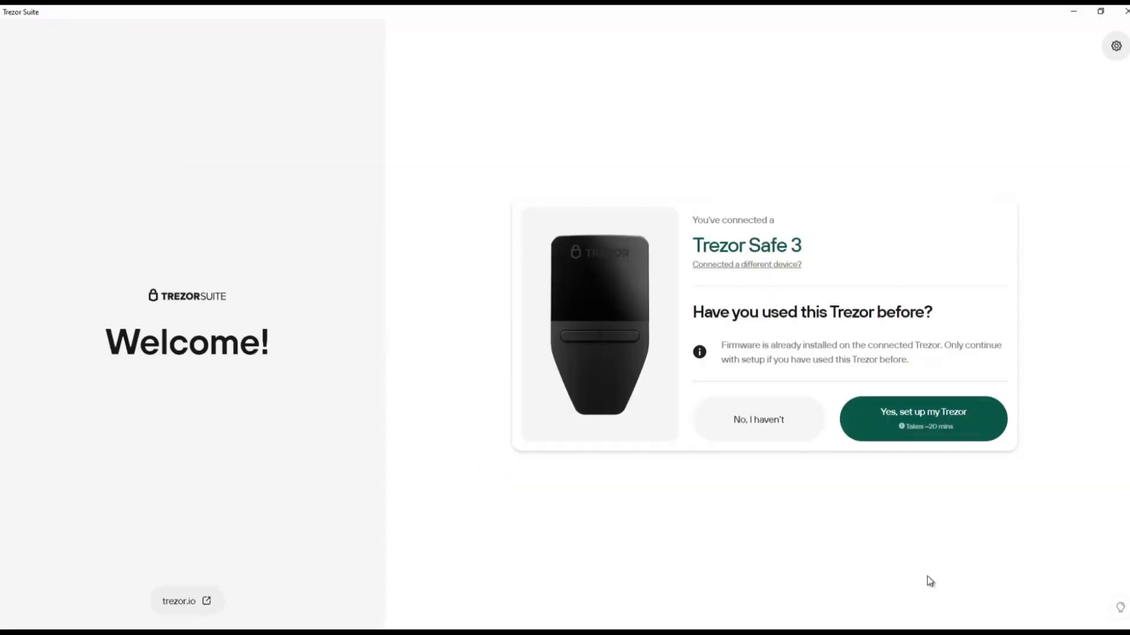
Choose 'Yes, set up my Trezor' on the Trezor Suite Welcome screen.
click(923, 419)
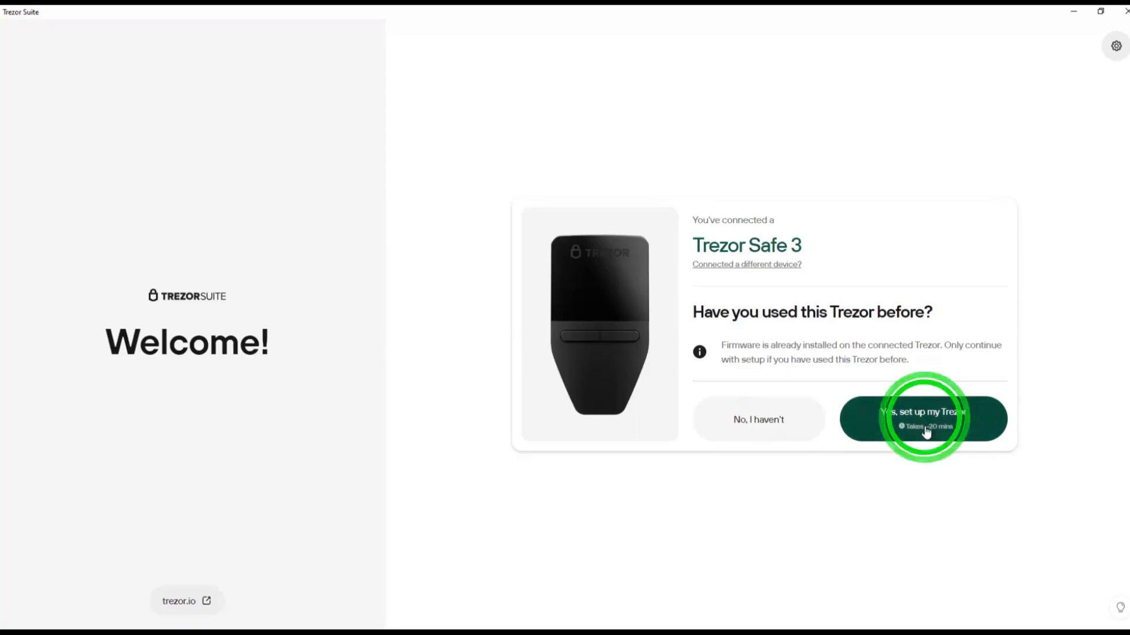
click(922, 418)
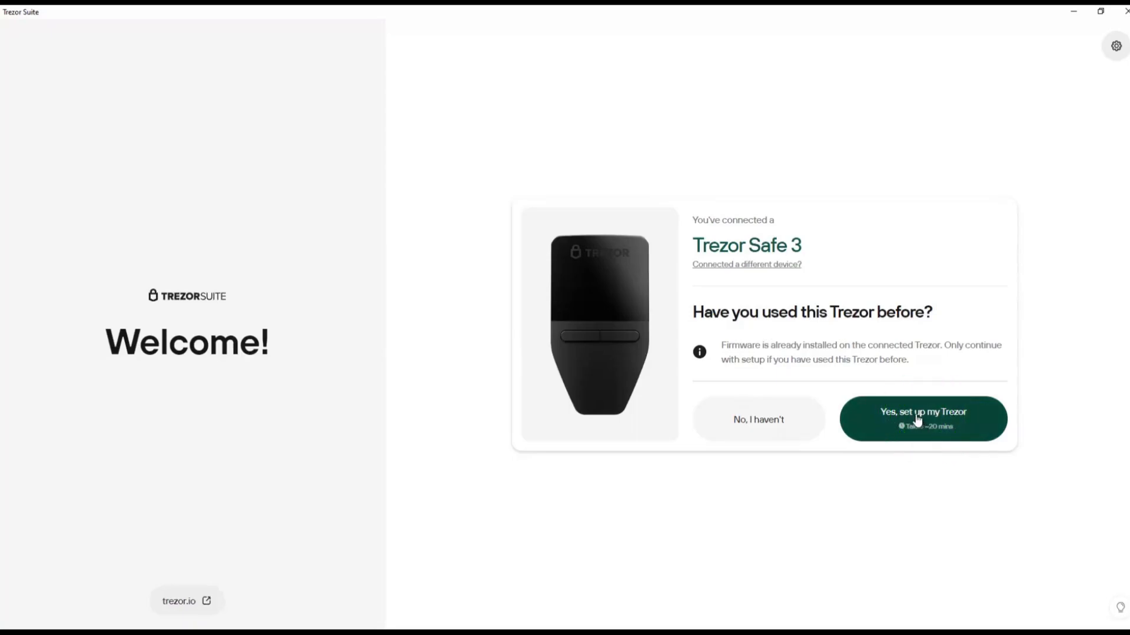
click(922, 418)
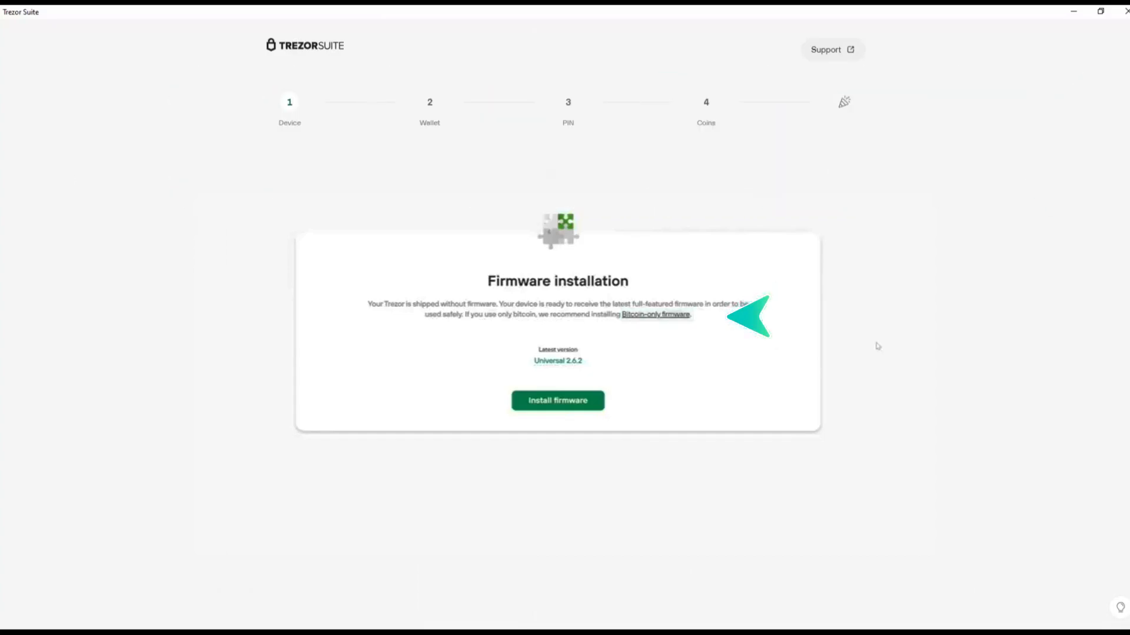
Install the Universal 2.6.2 firmware on the Trezor Safe 3.
double_click(655, 315)
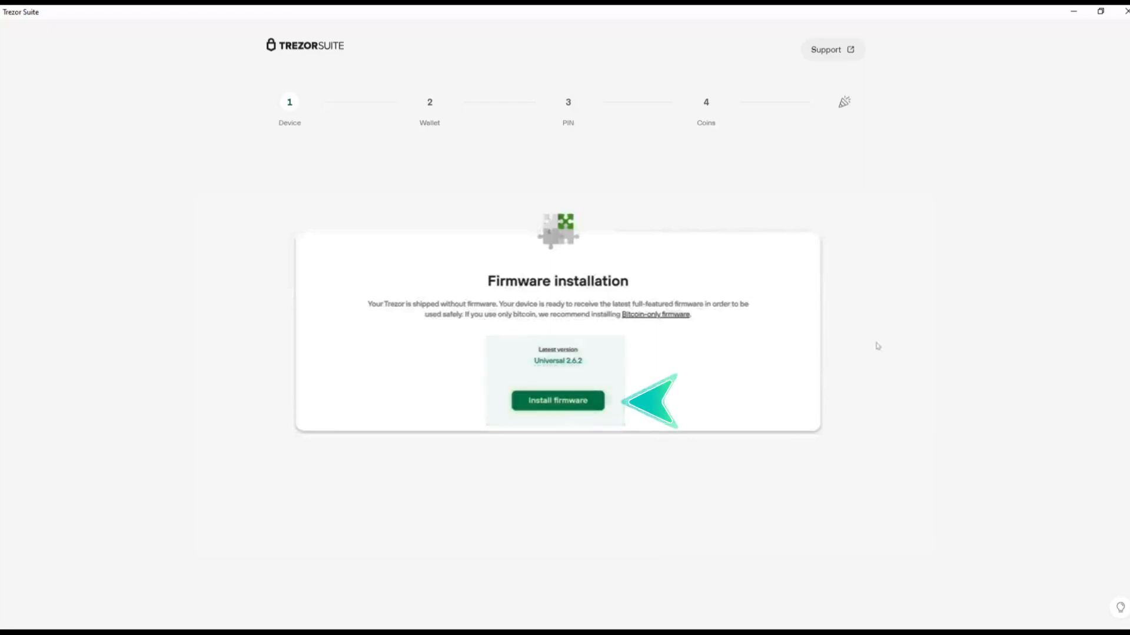
click(557, 400)
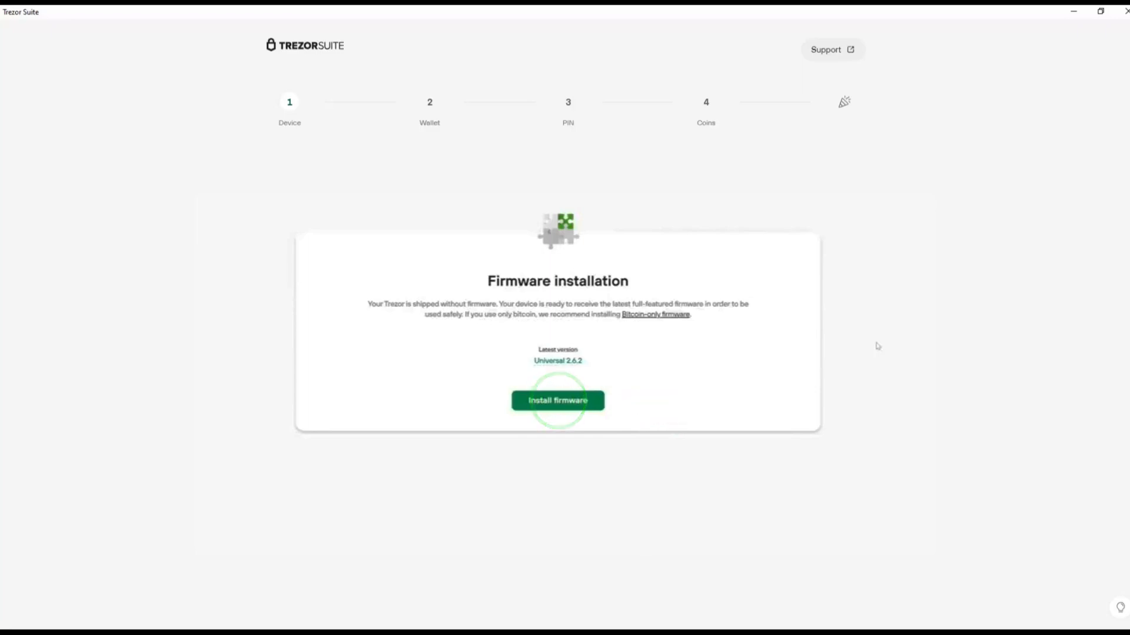
click(557, 401)
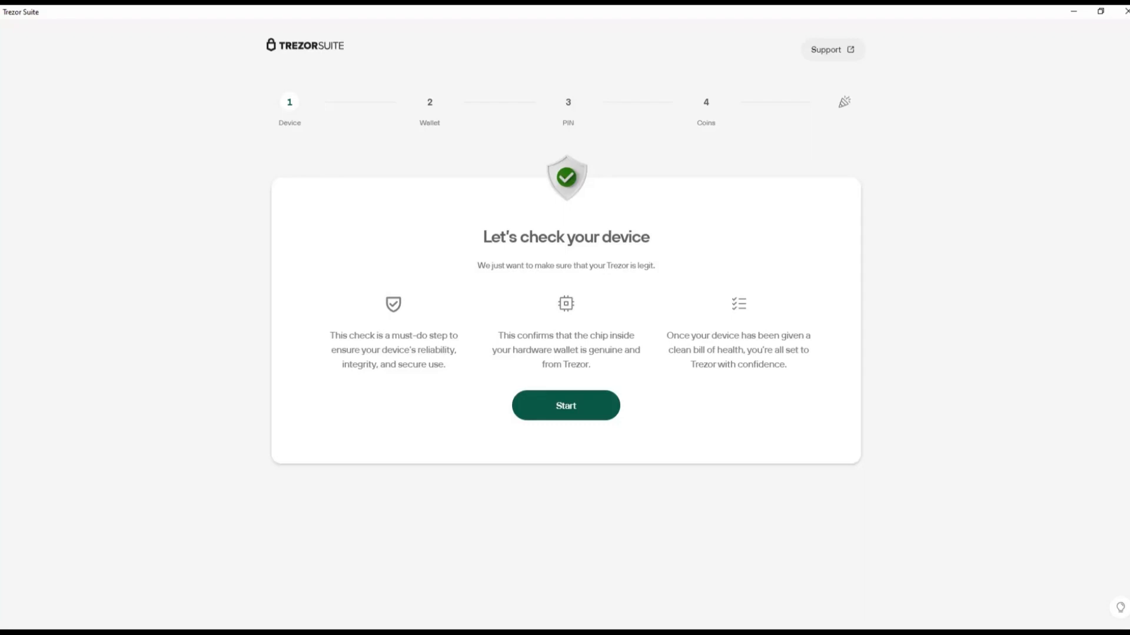
Start the 'Let's check your device' authenticity check and confirm it on the device.
click(566, 405)
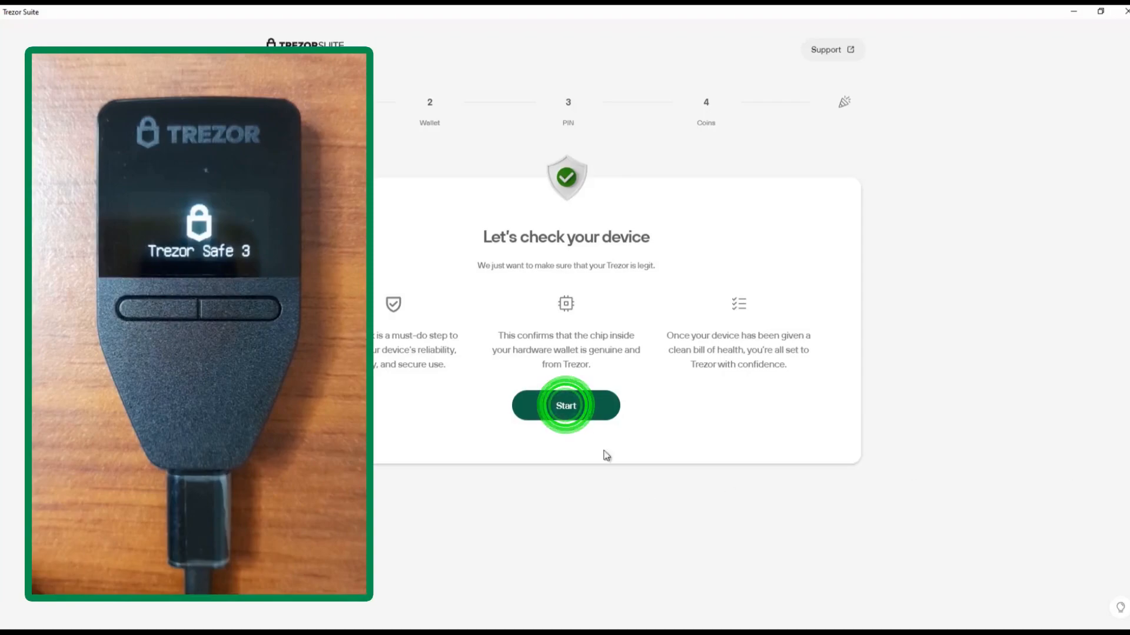
click(565, 405)
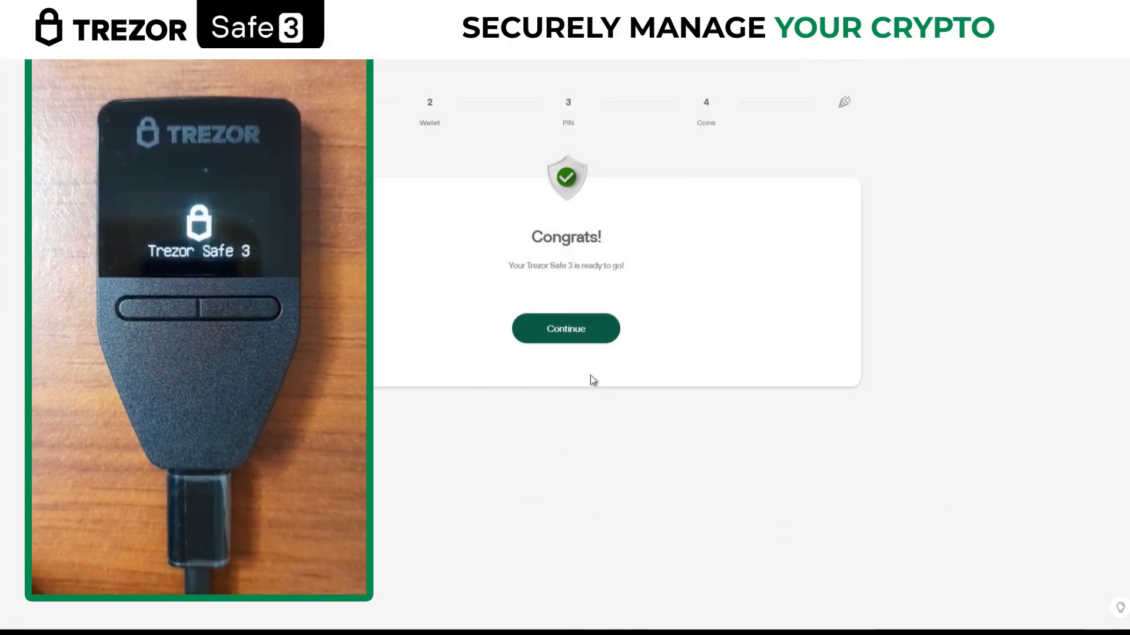
Continue past the Congrats screen and complete the on-device tutorial.
click(565, 329)
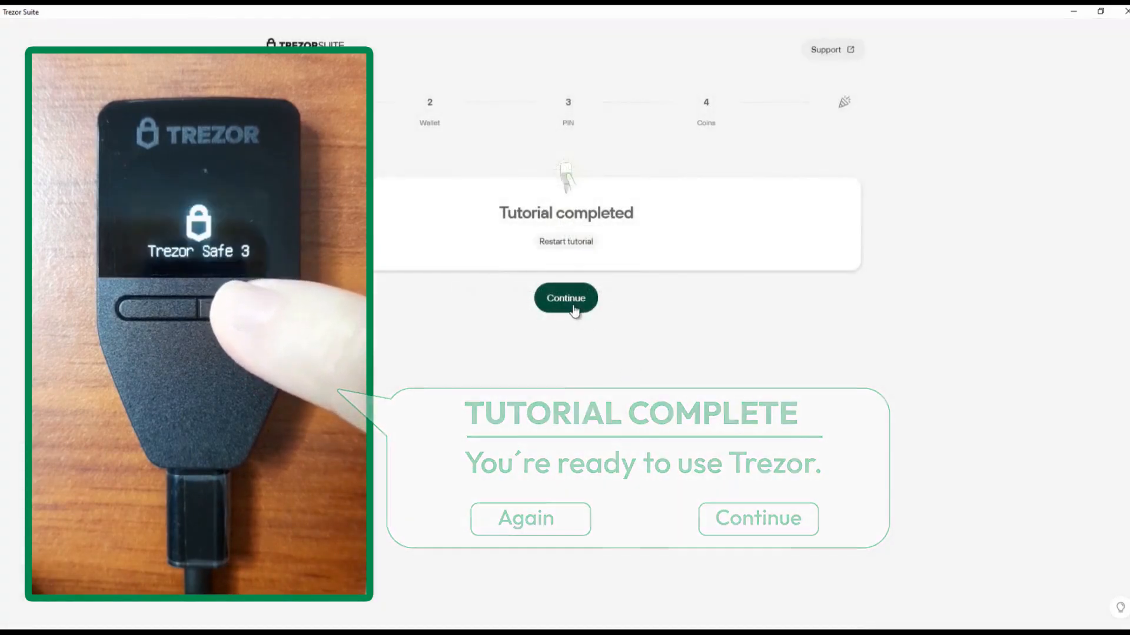
Continue after the tutorial, preview Recover wallet, then return to the create/recover choice.
click(565, 298)
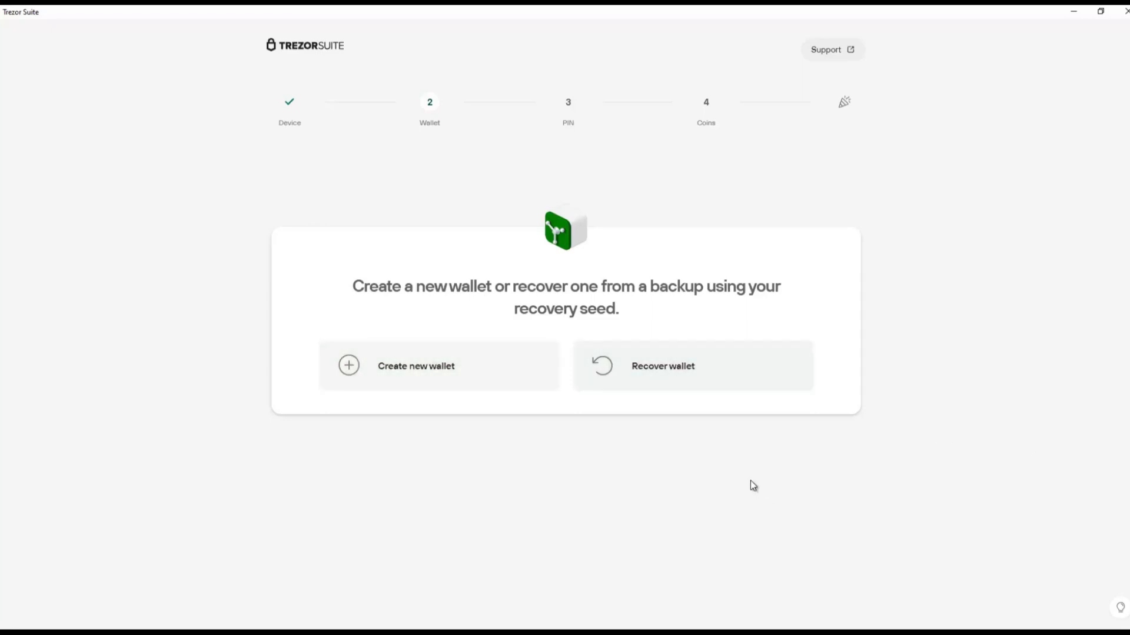
click(661, 365)
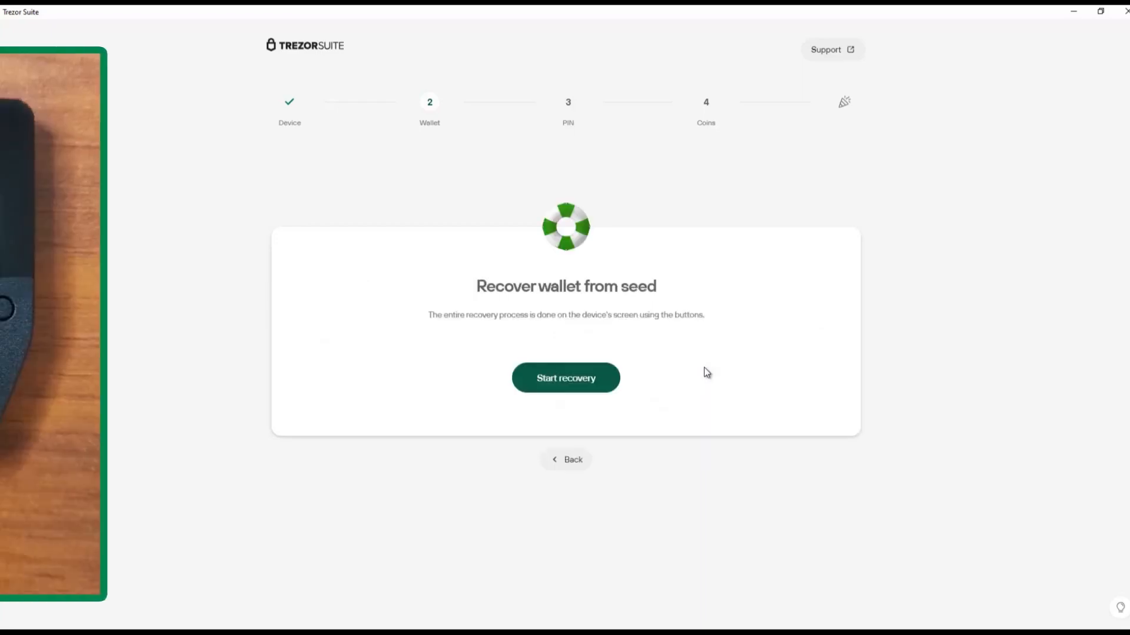
click(565, 378)
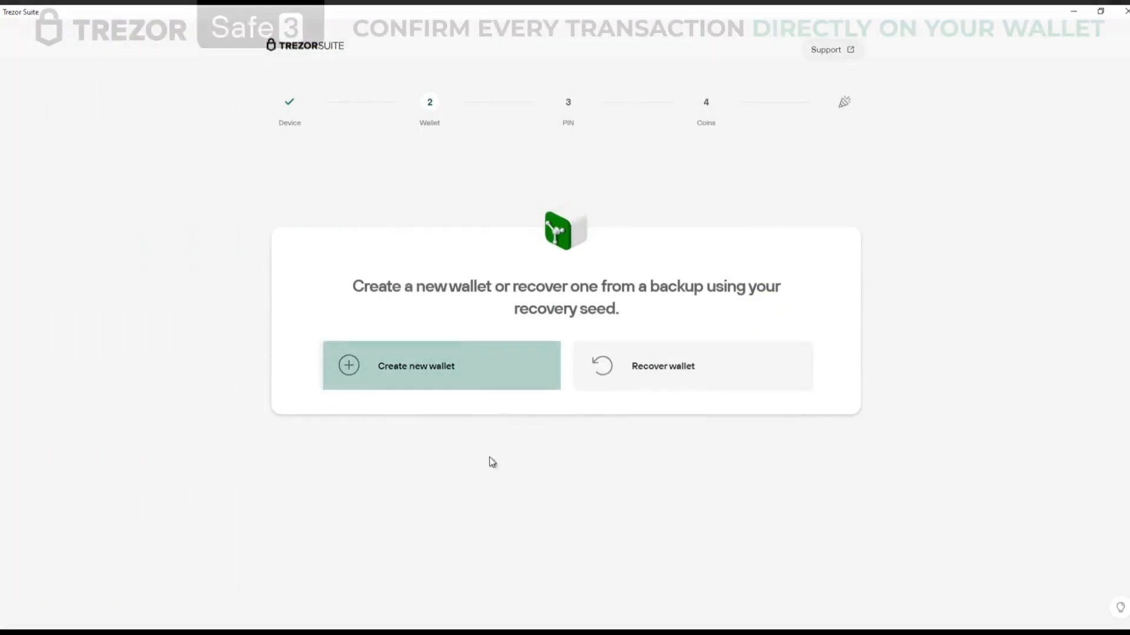
Create a new wallet using the Standard seed backup option.
click(440, 365)
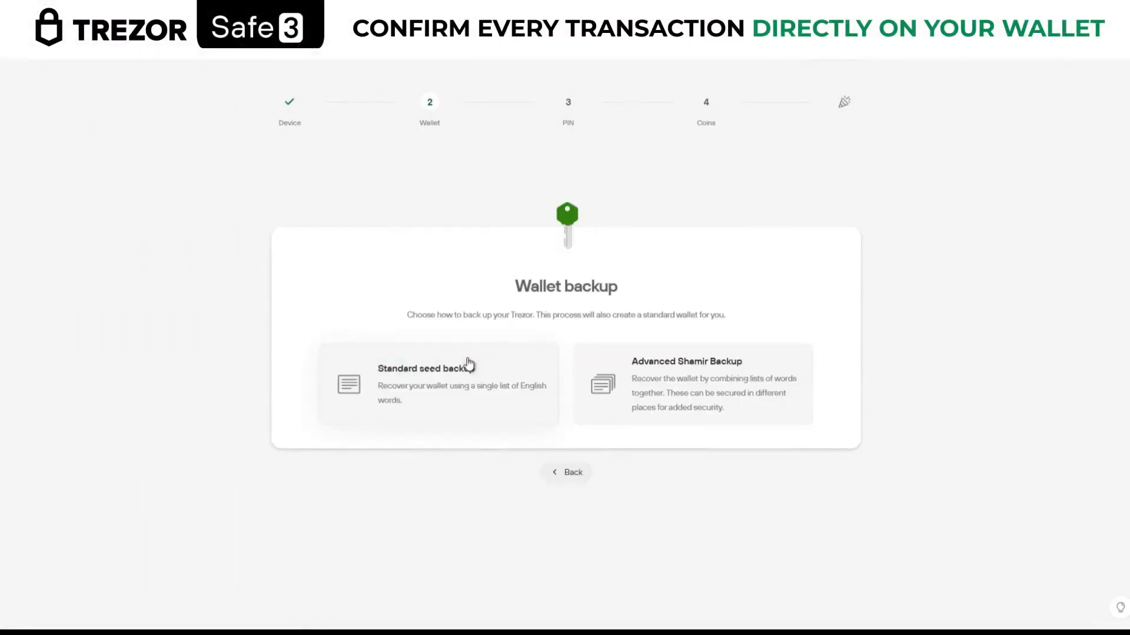
mouse_move(582, 520)
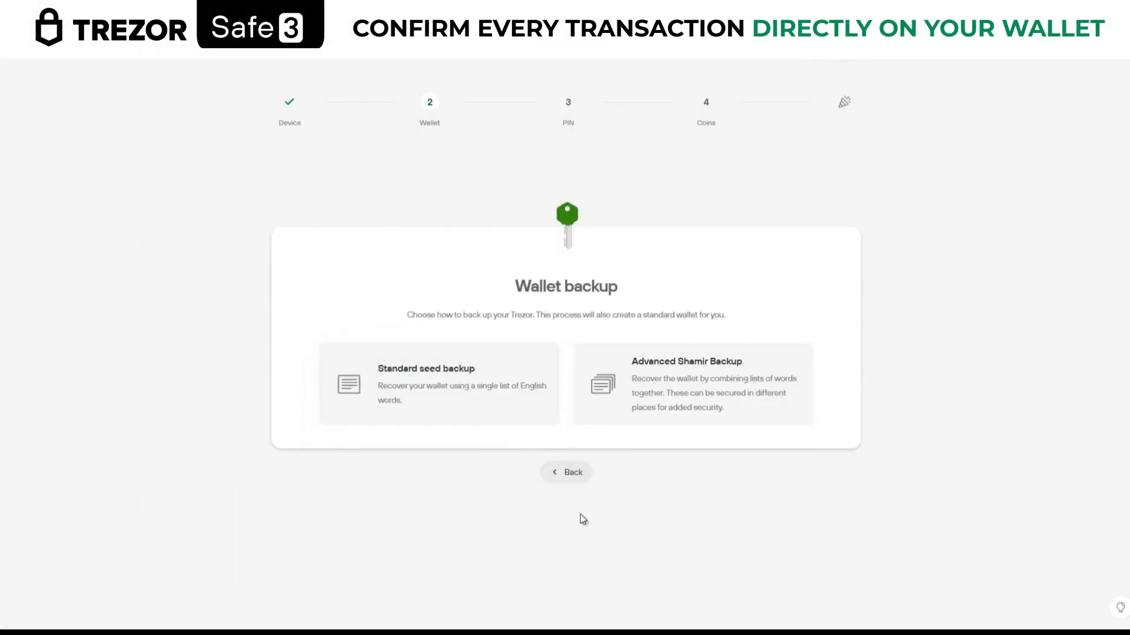
mouse_move(591, 536)
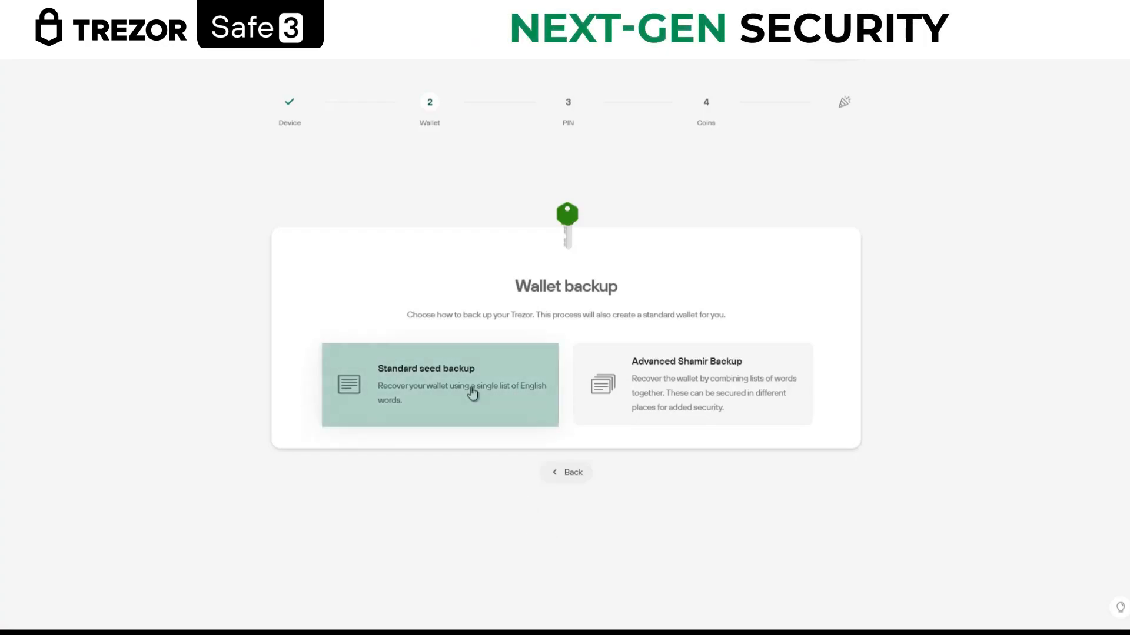
click(439, 383)
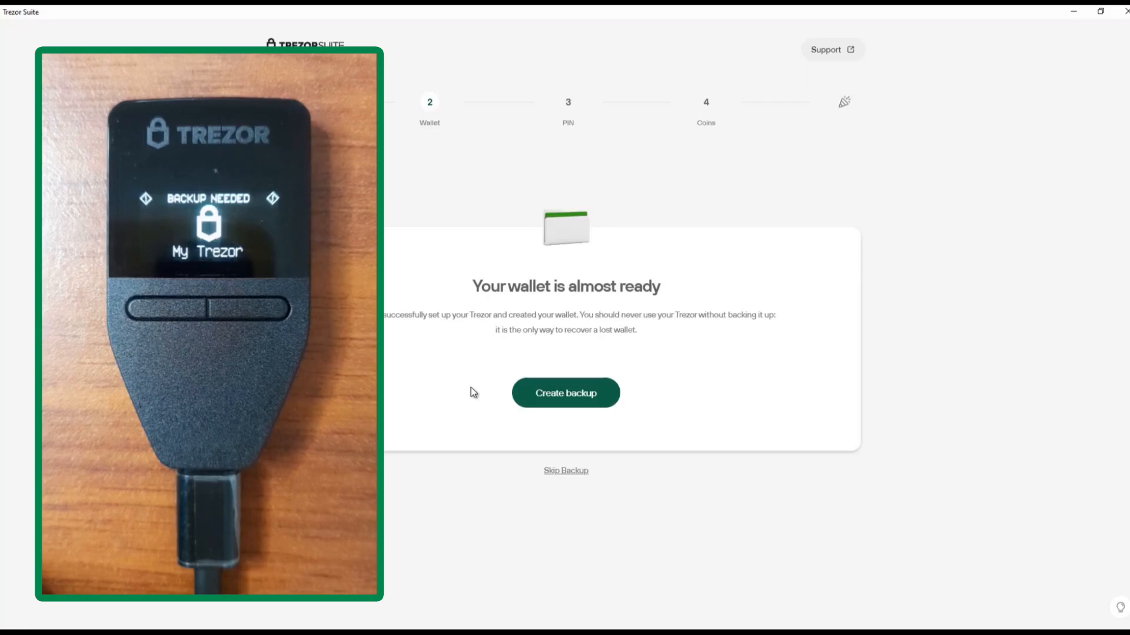
Tick the no-digital-copy and secure-storage checkboxes, then click Begin backup.
click(565, 393)
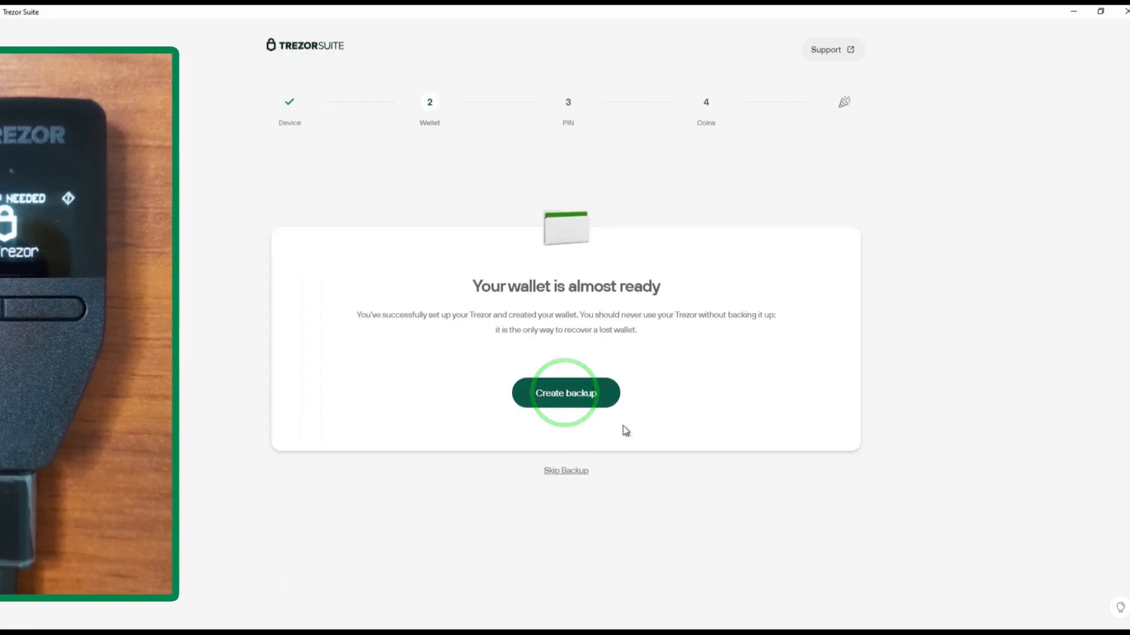
click(566, 393)
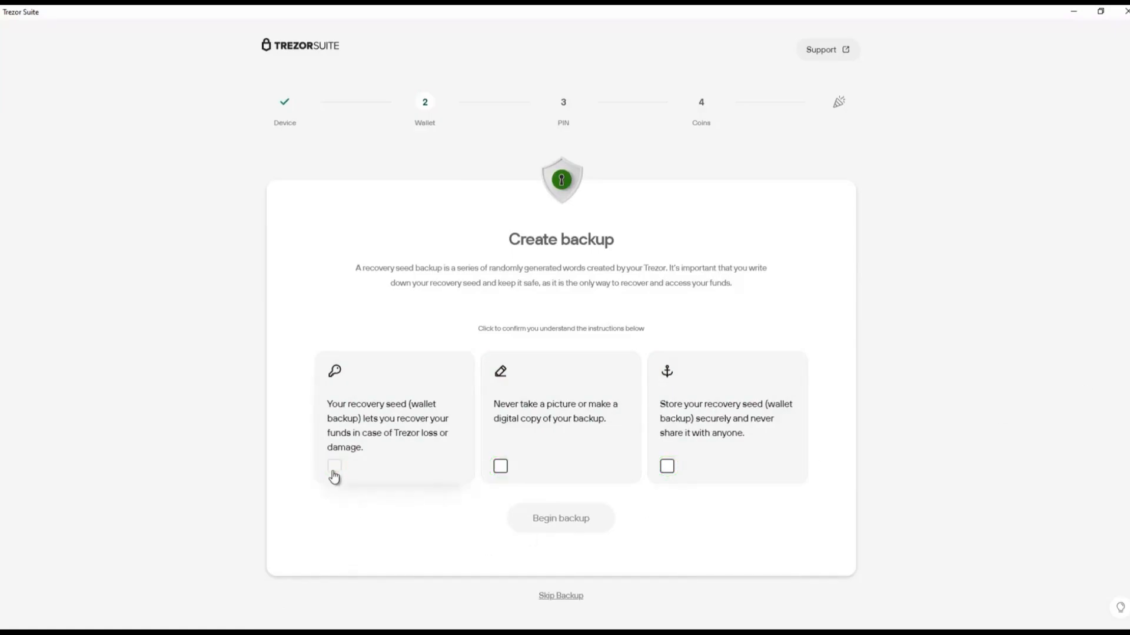
click(501, 466)
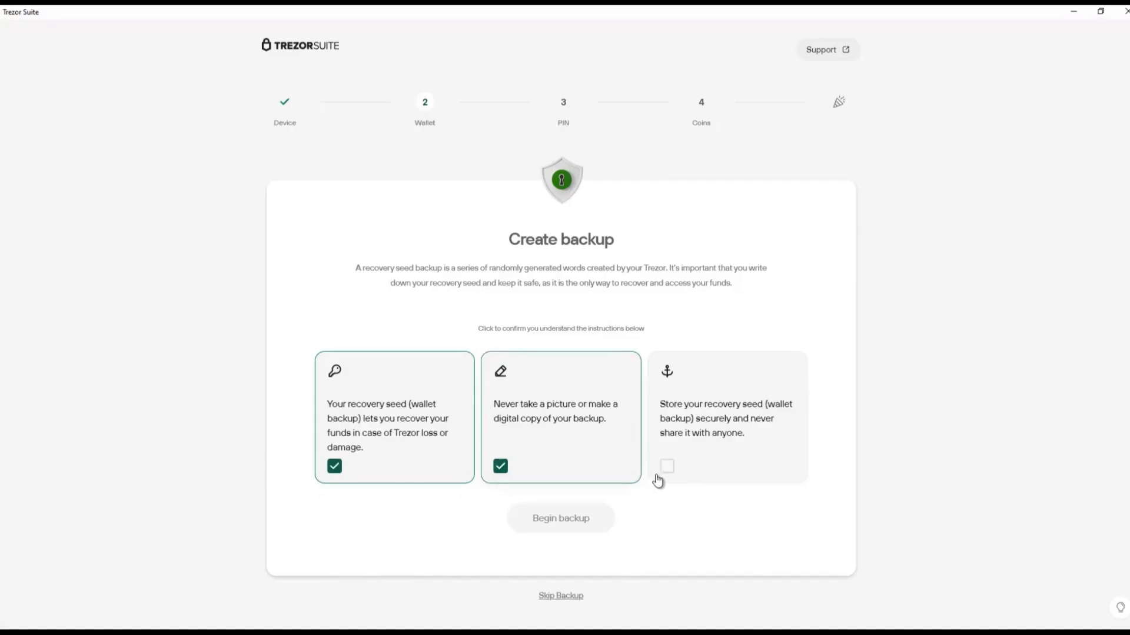
click(666, 466)
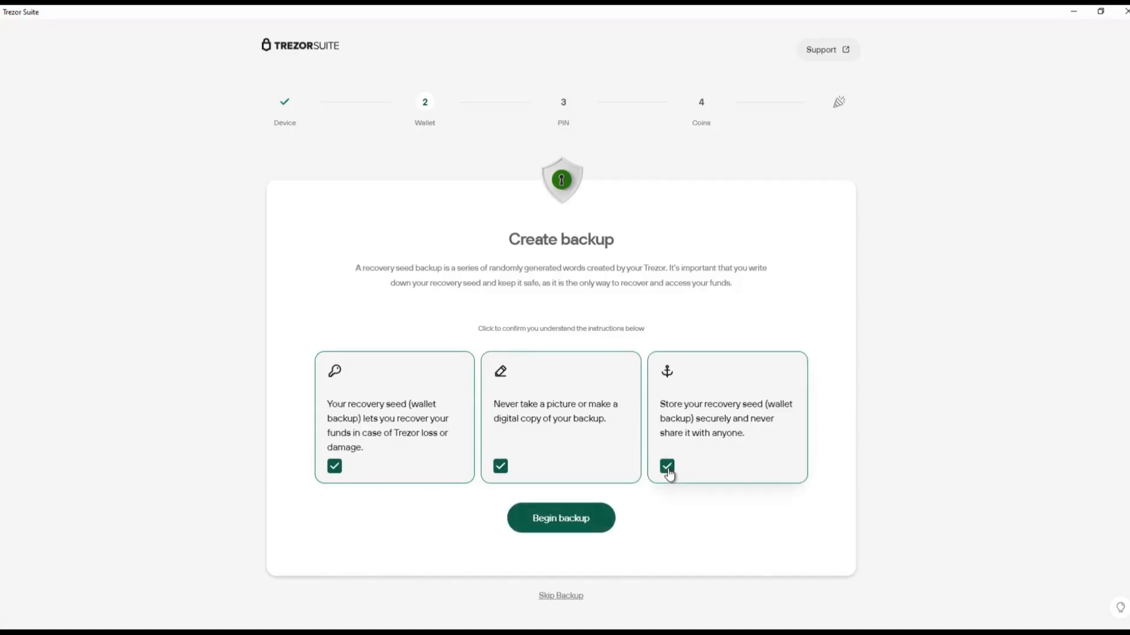
click(561, 517)
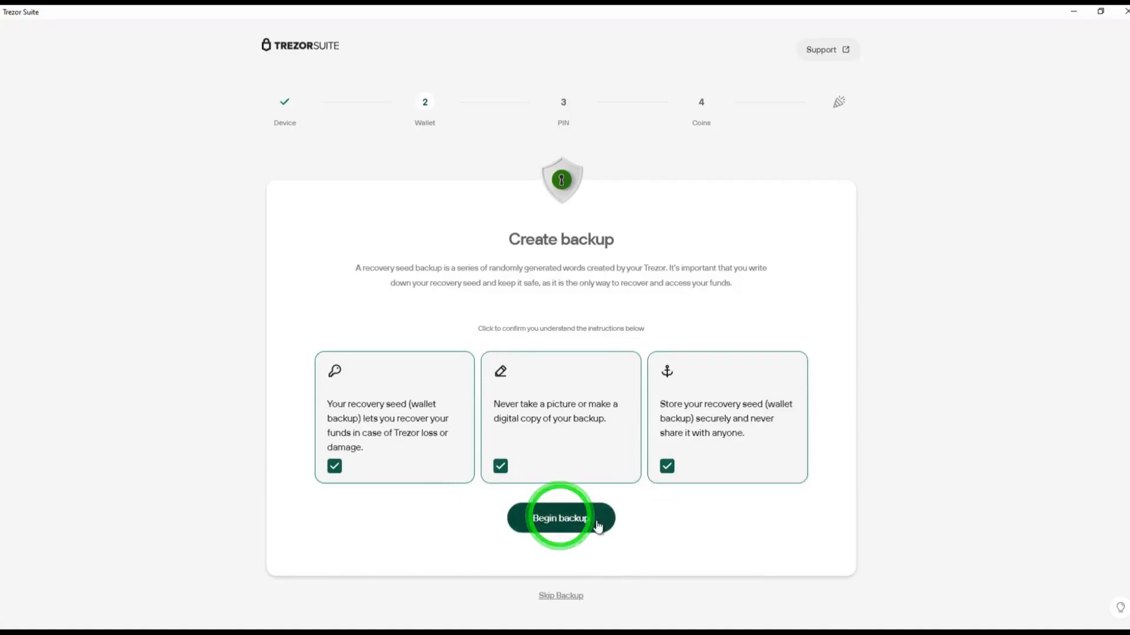
Run the recovery seed backup on the Trezor until Wallet backup complete appears.
click(559, 518)
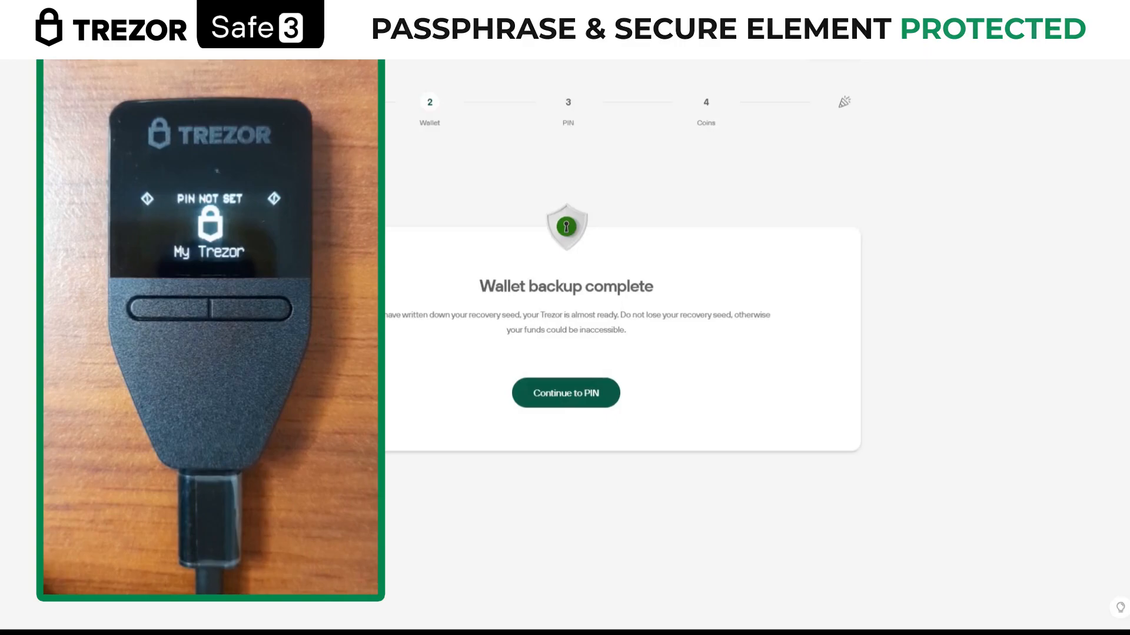
Continue to PIN setup so the Trezor Safe 3 asks for a new PIN.
click(564, 392)
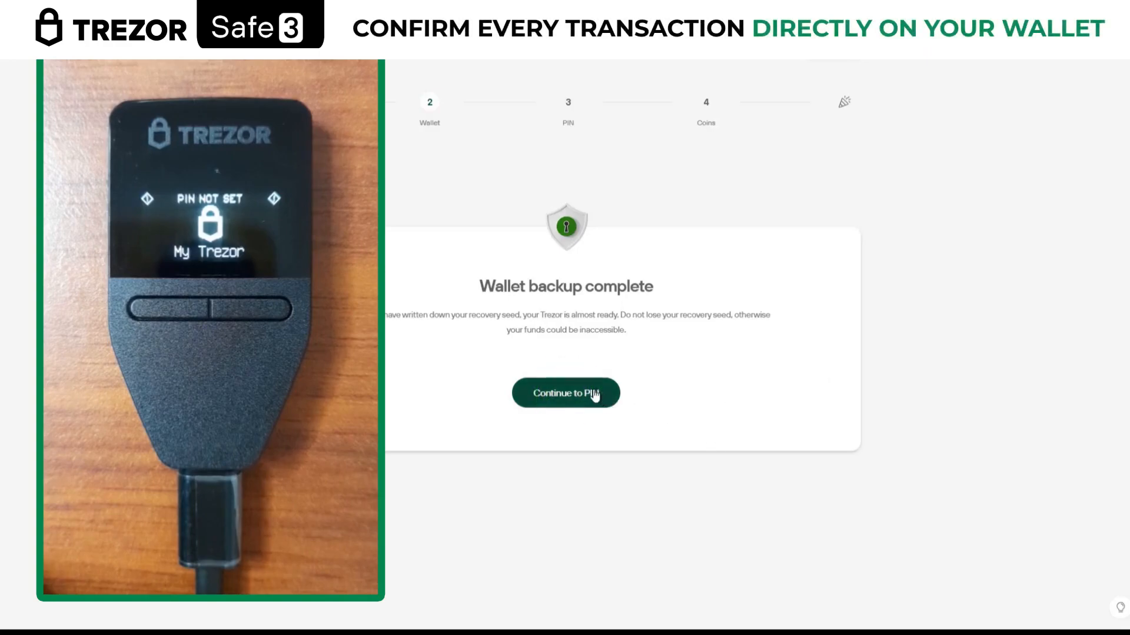
click(565, 392)
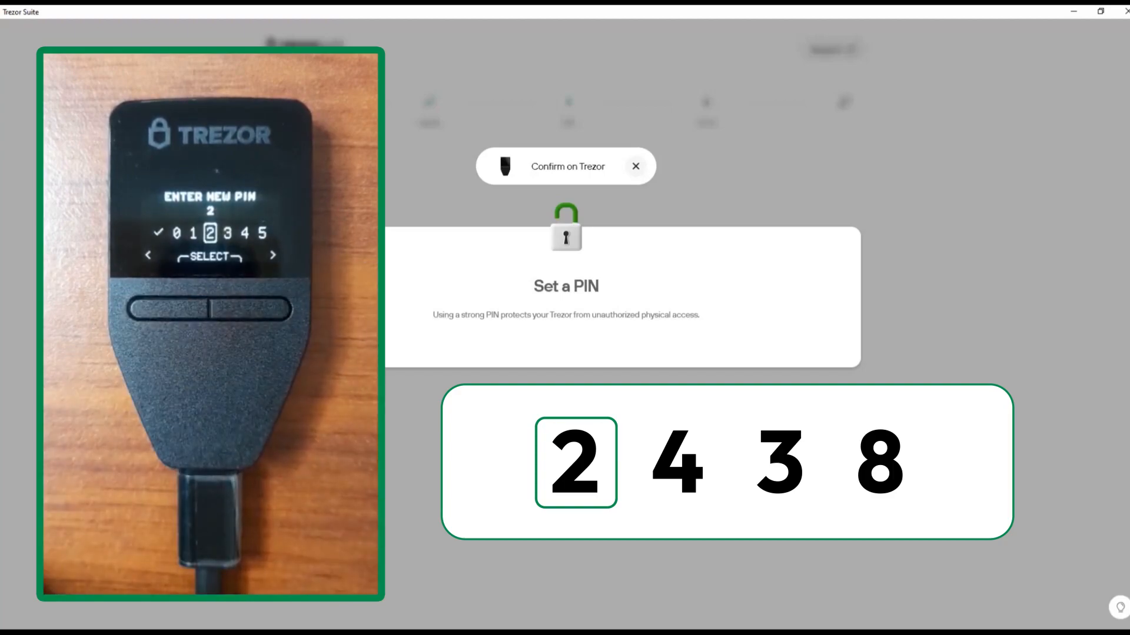
Enter and confirm the new PIN on the Trezor, then continue to coin activation.
click(673, 462)
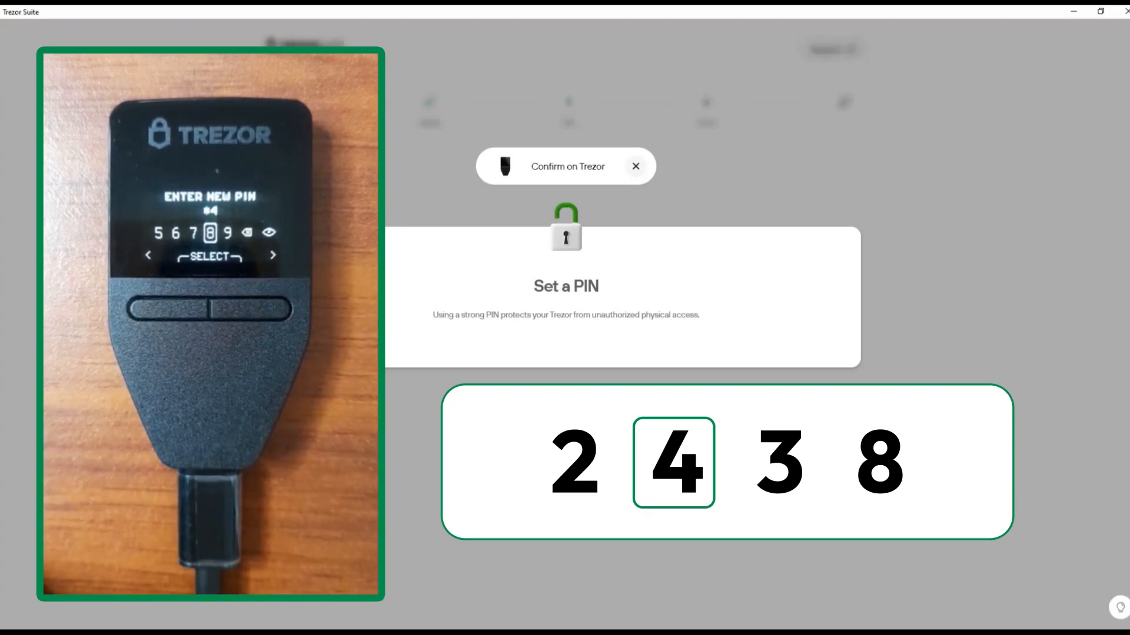
click(777, 462)
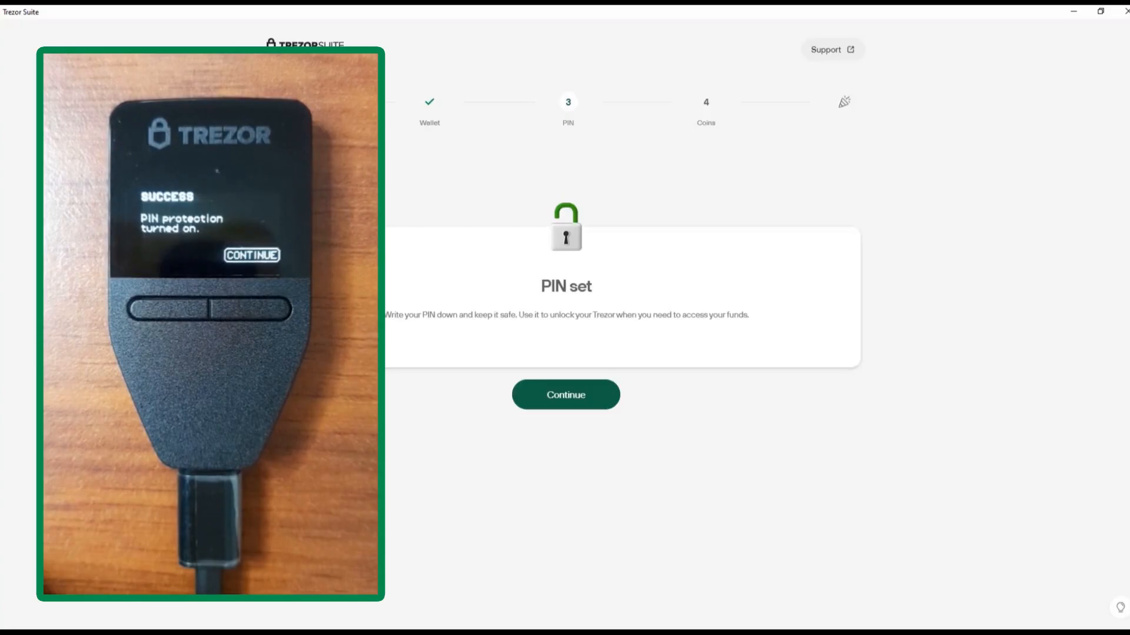
click(565, 395)
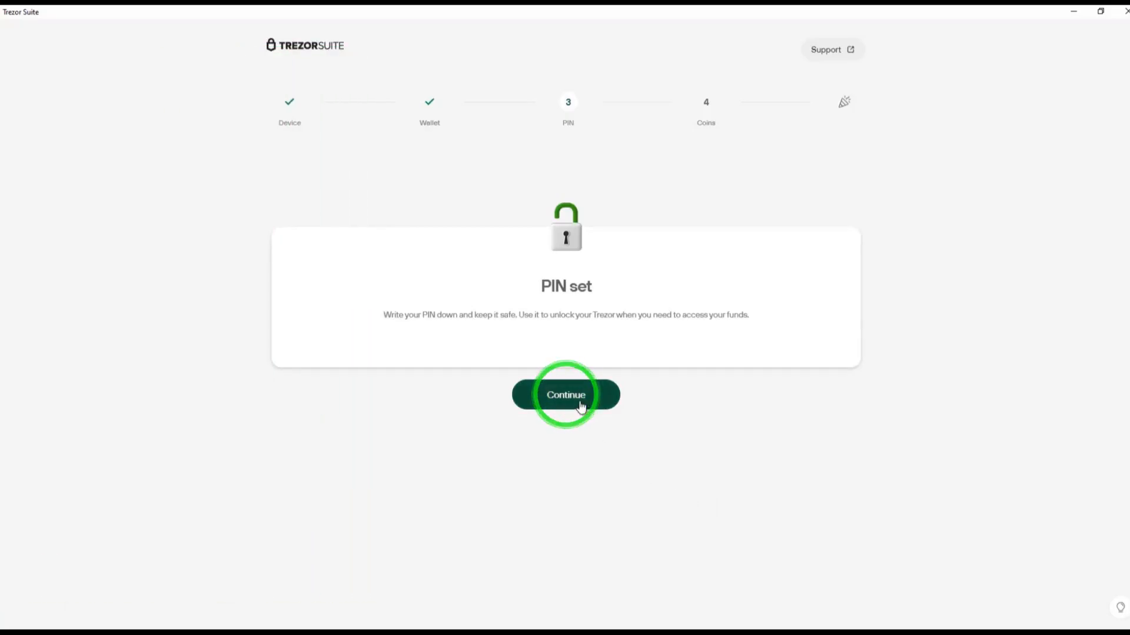
click(565, 394)
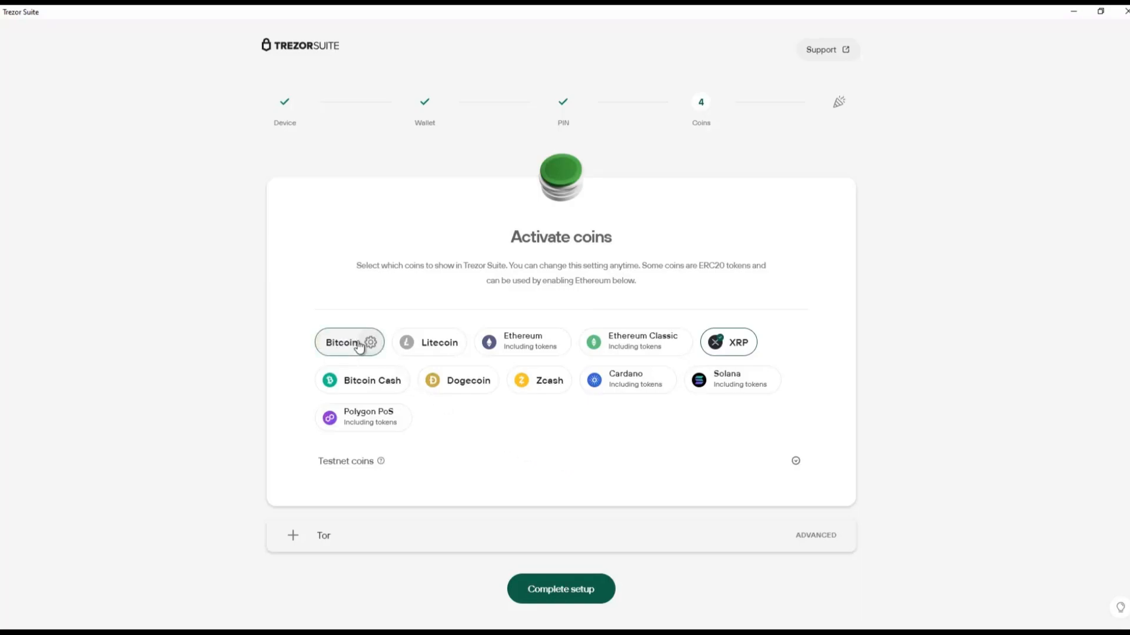
Toggle on Bitcoin, Solana, Polygon PoS and Ethereum, then complete setup.
click(349, 341)
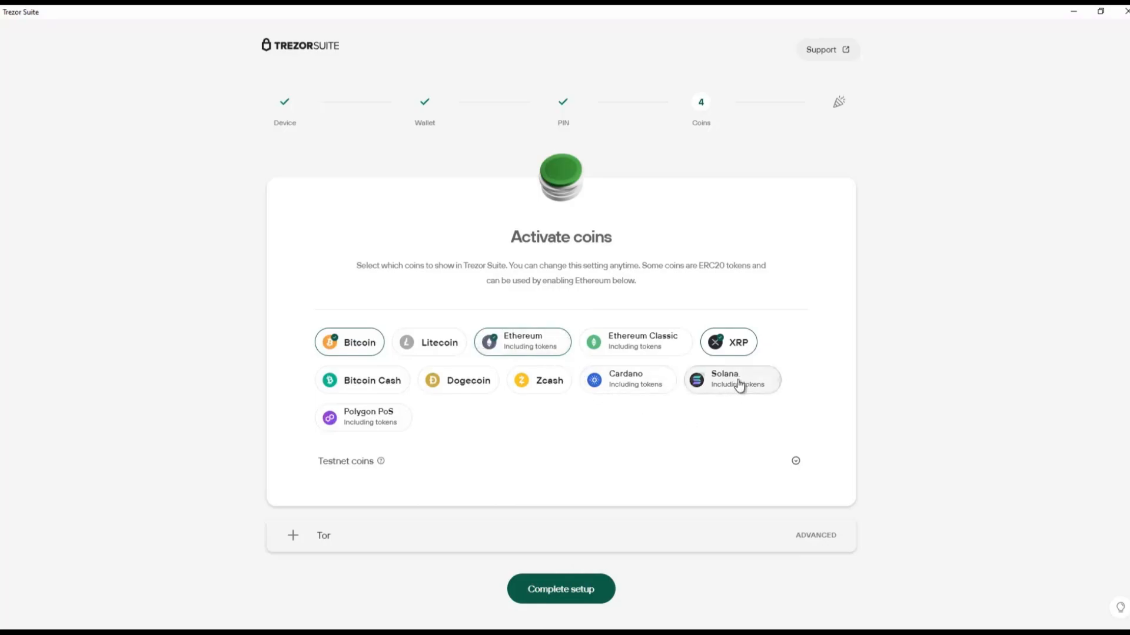
click(732, 380)
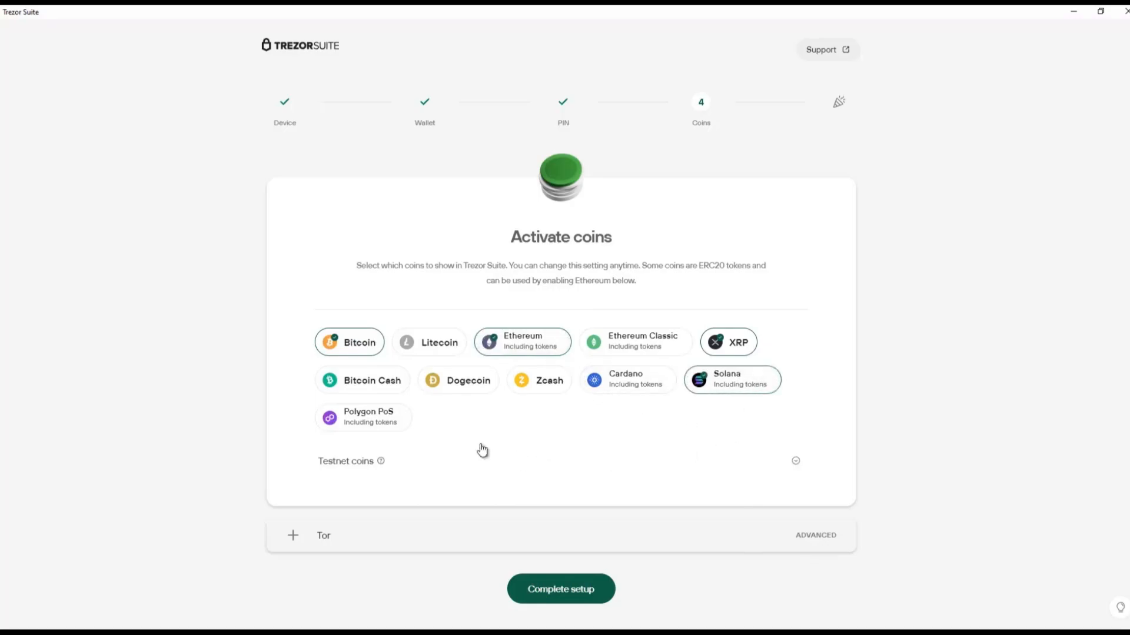
click(362, 418)
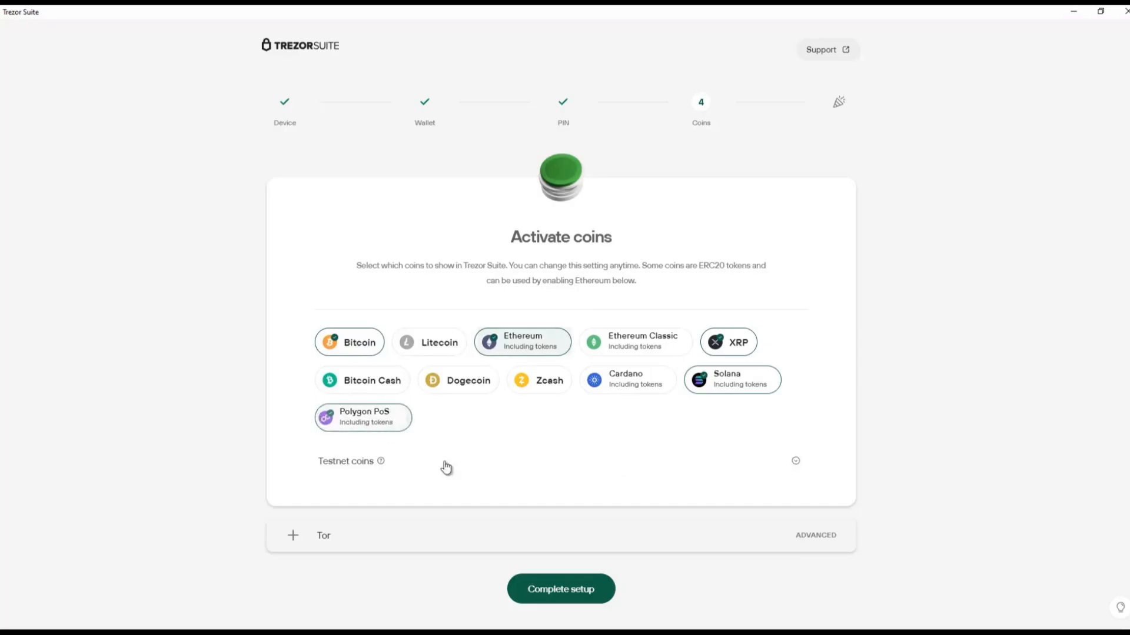
click(636, 340)
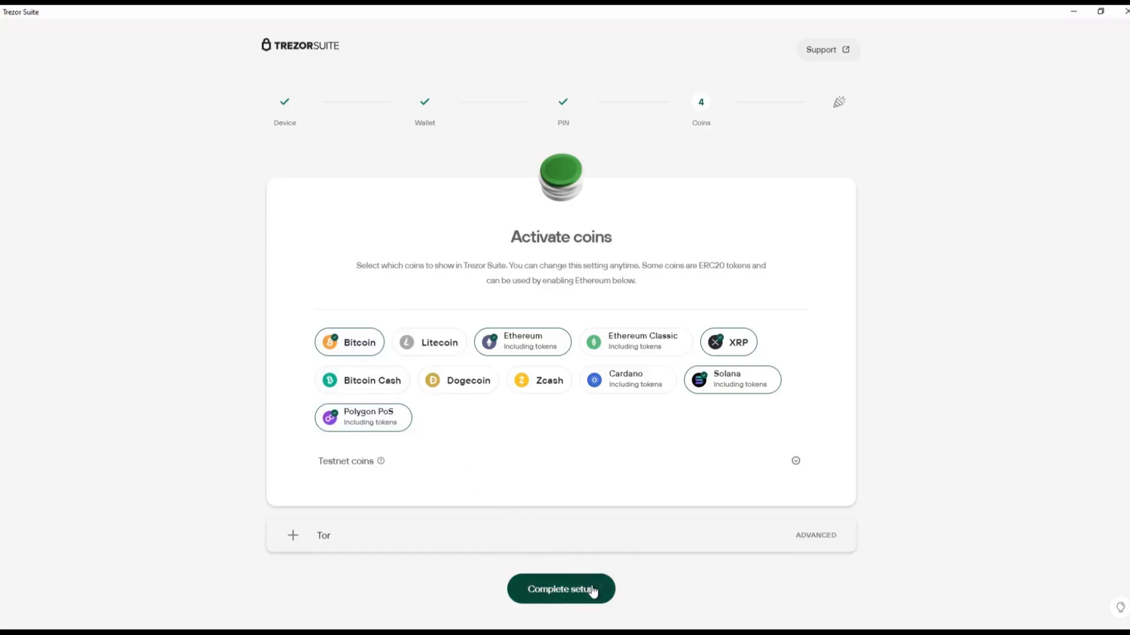
click(560, 588)
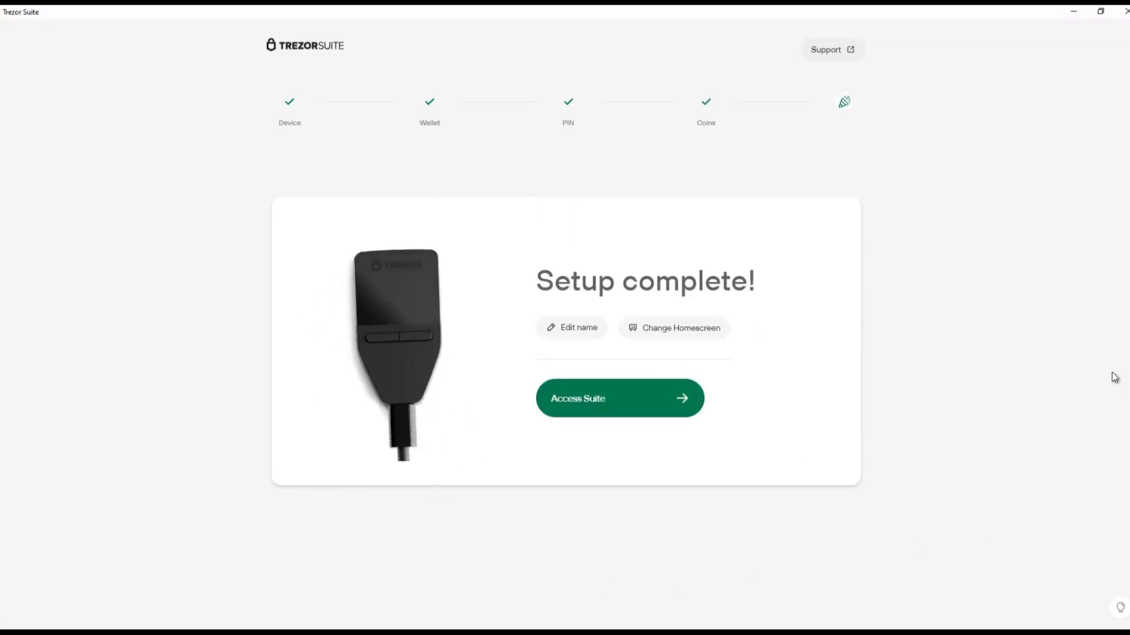
Edit the device name, then enter the dashboard with its zero-balance coin accounts.
click(572, 327)
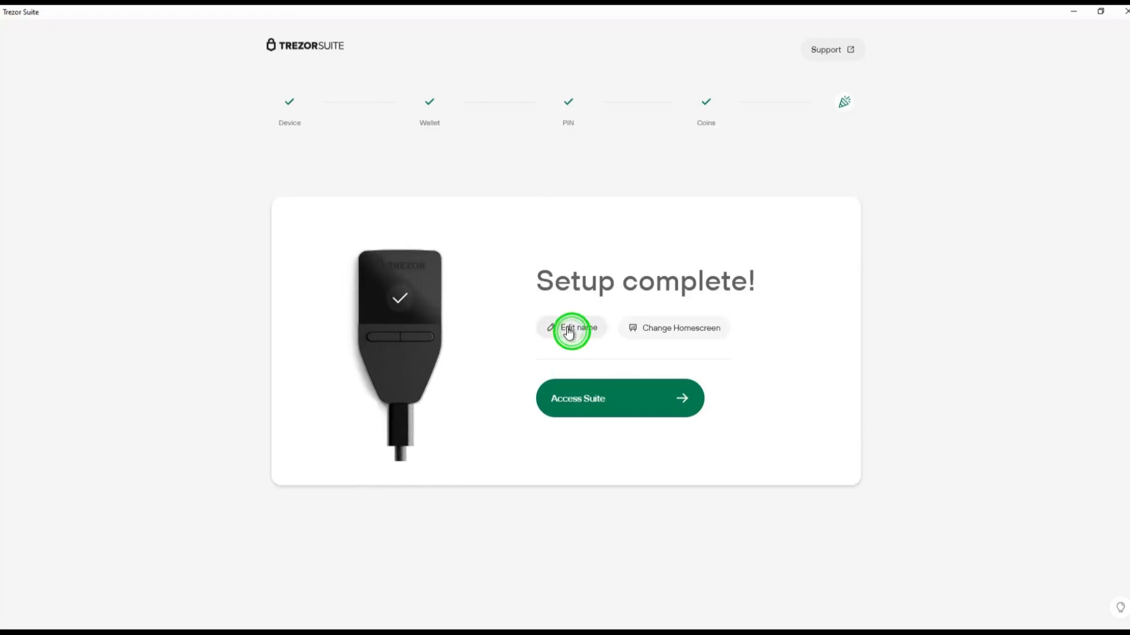
click(572, 327)
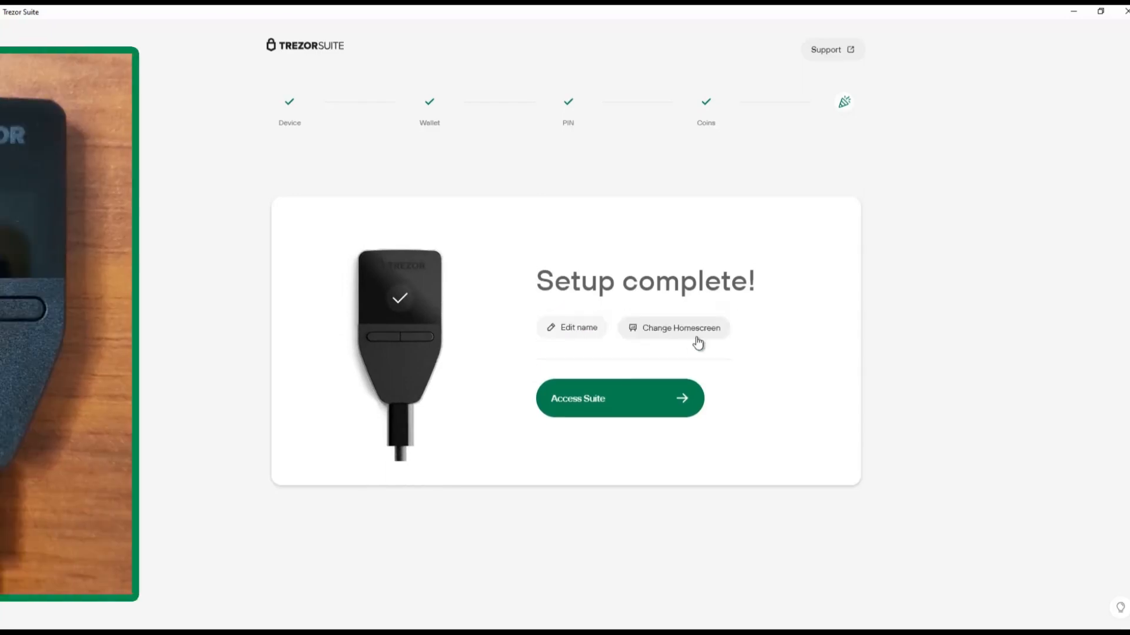
click(571, 327)
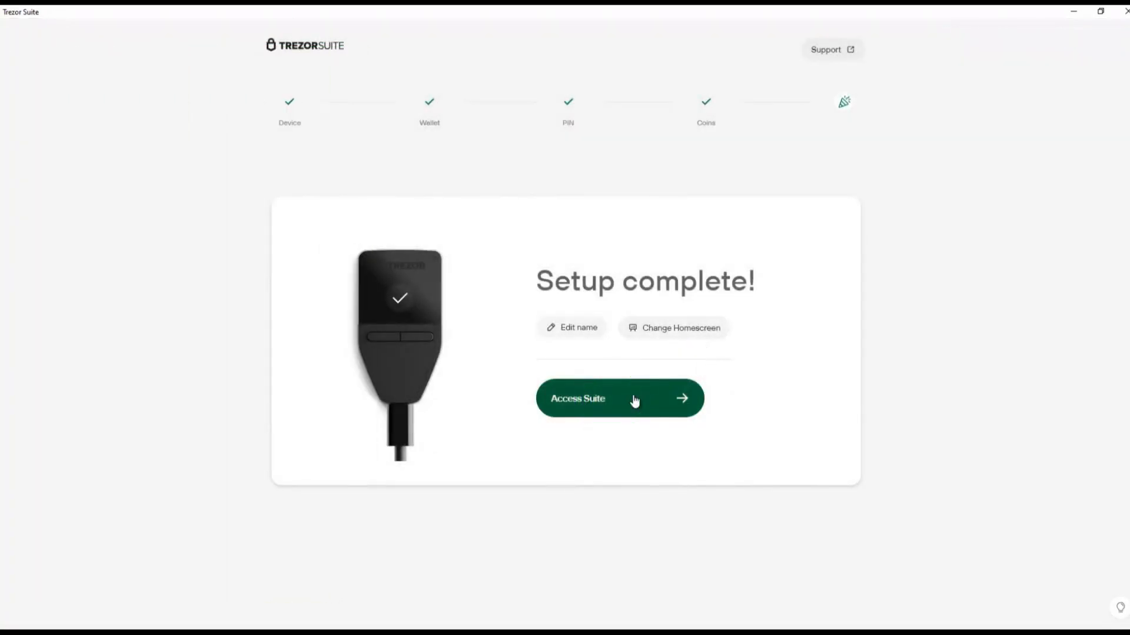
click(619, 398)
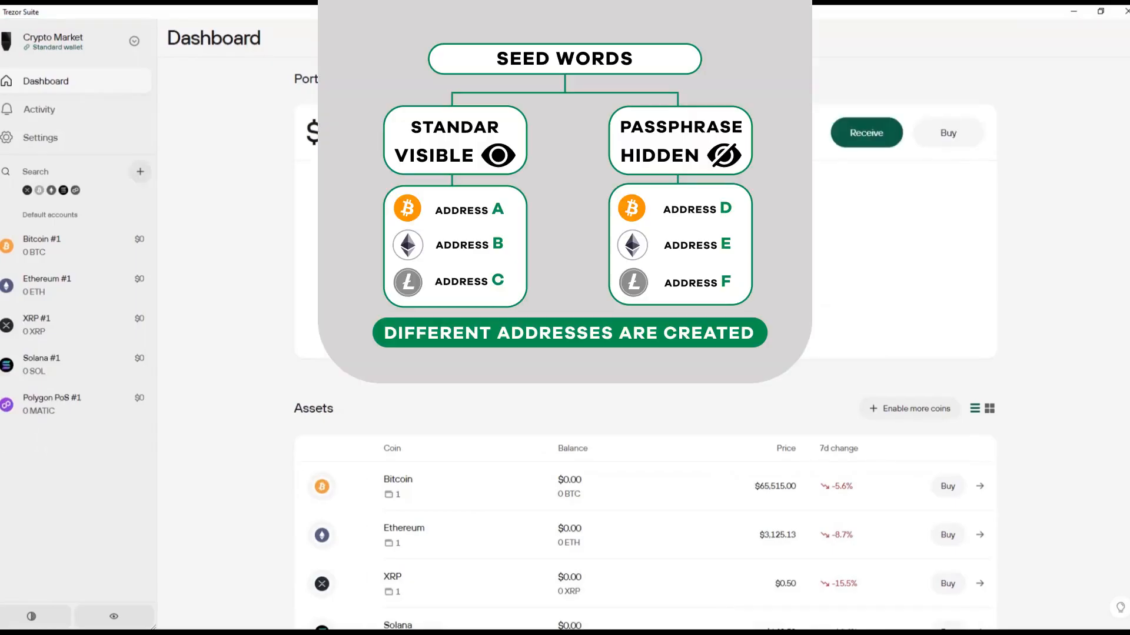
scroll(down, 3)
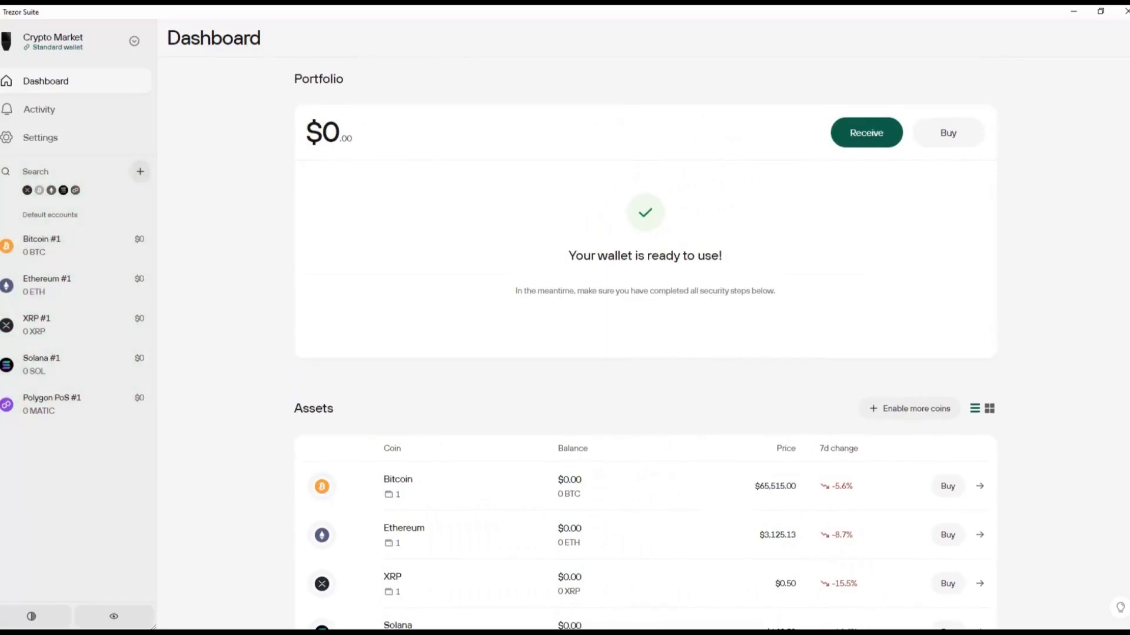
Add a Litecoin account through Find my Litecoin accounts, then view Solana #1.
click(140, 171)
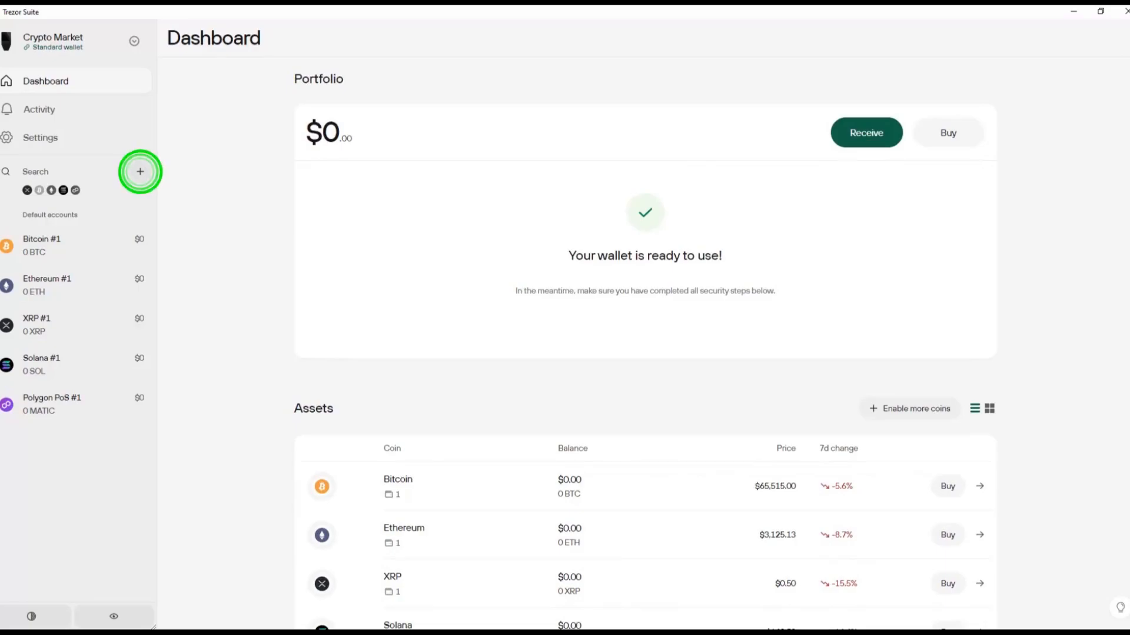
mouse_move(140, 172)
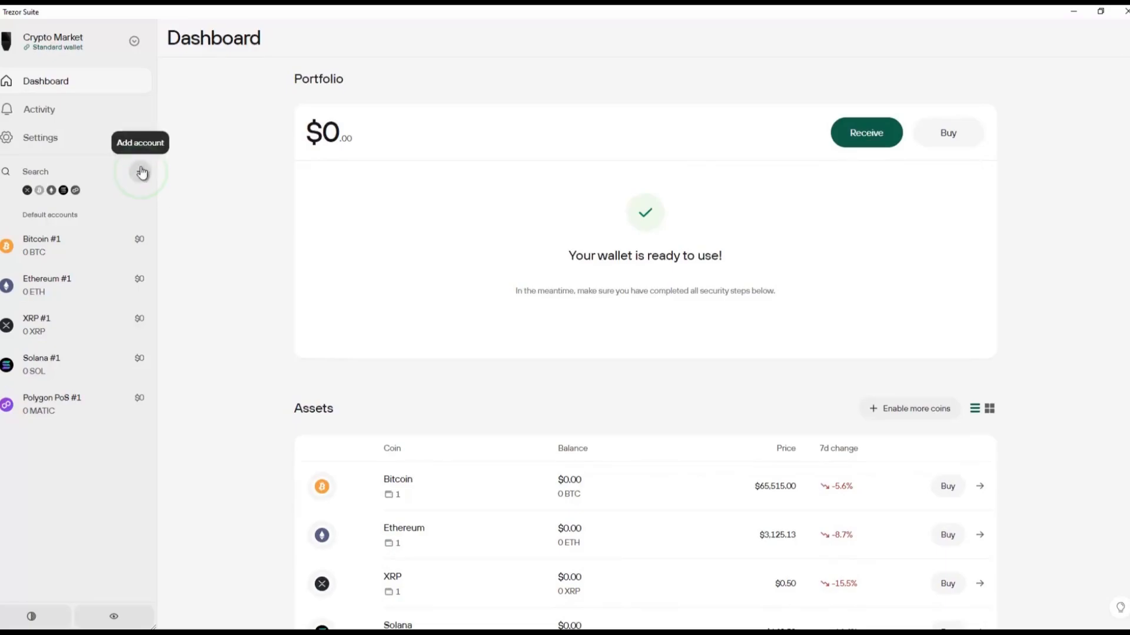
click(141, 171)
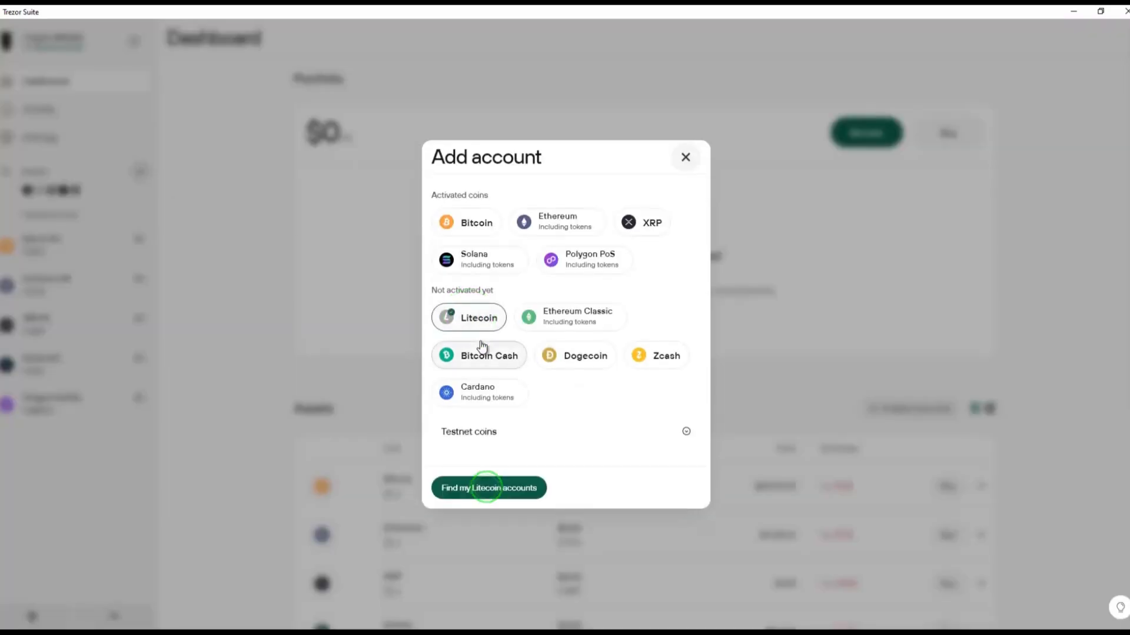
click(488, 488)
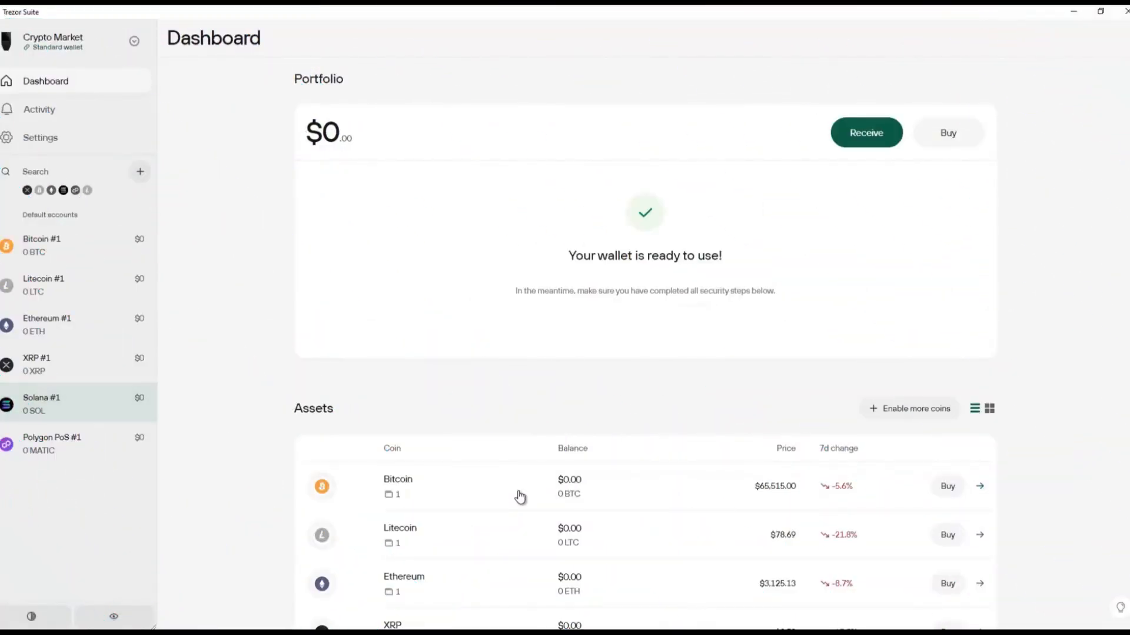
mouse_move(253, 511)
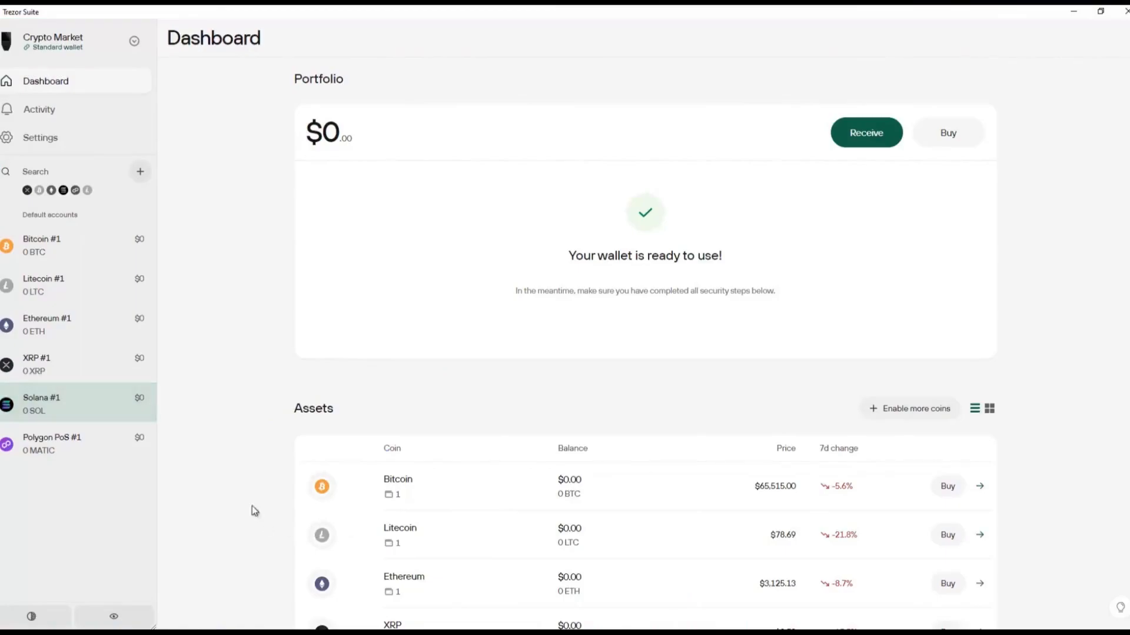
mouse_move(71, 410)
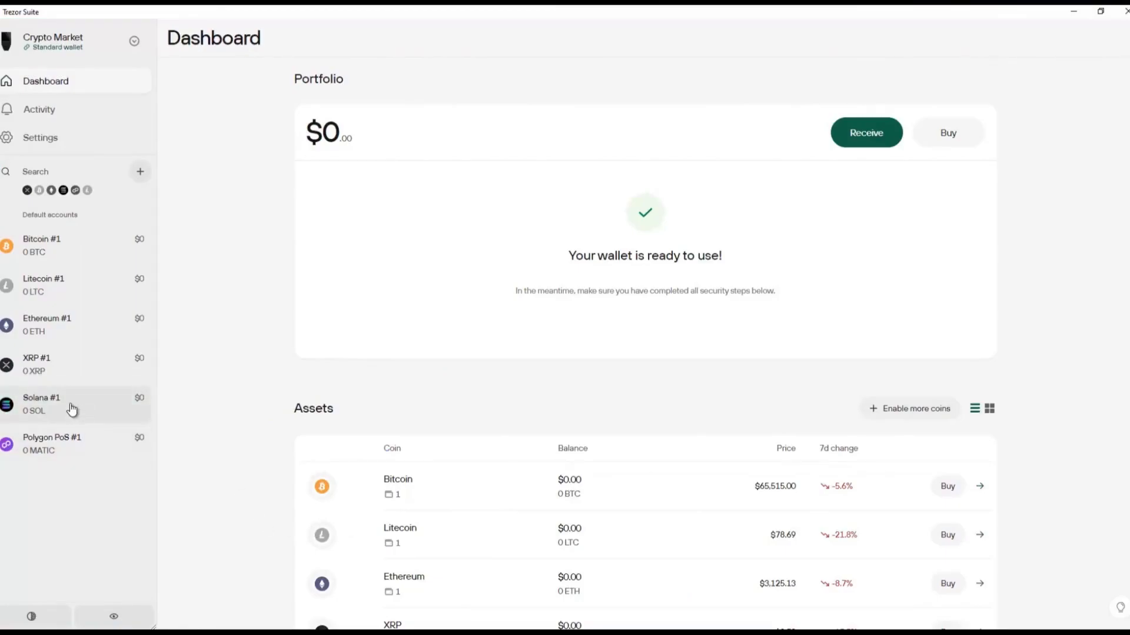
click(42, 403)
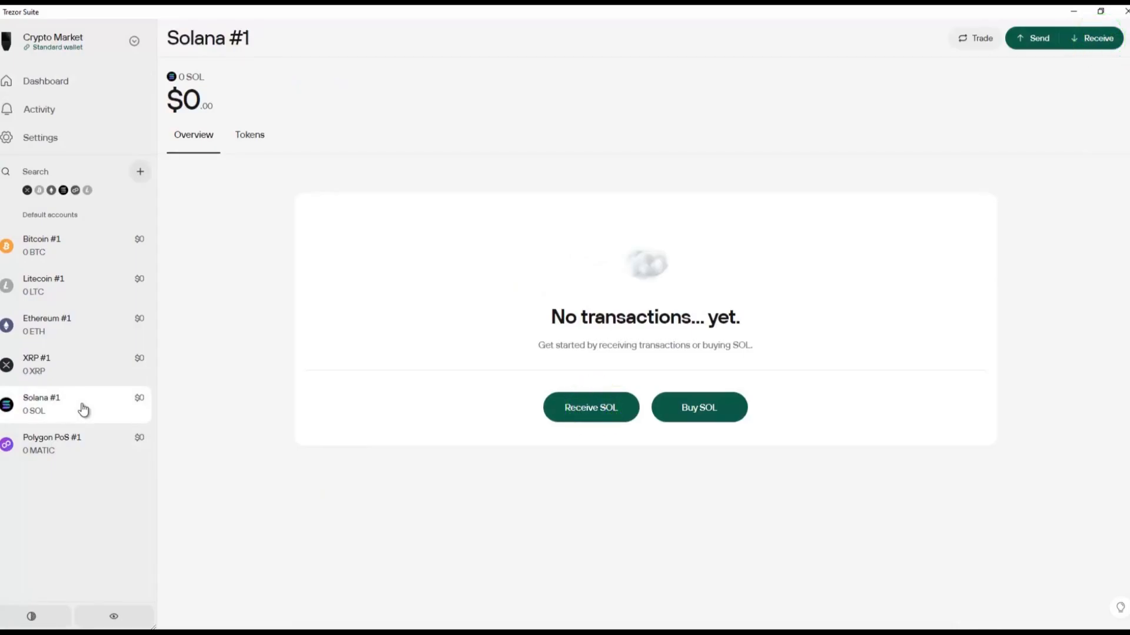
Open the Receive SOL page for the empty Solana #1 account.
click(698, 407)
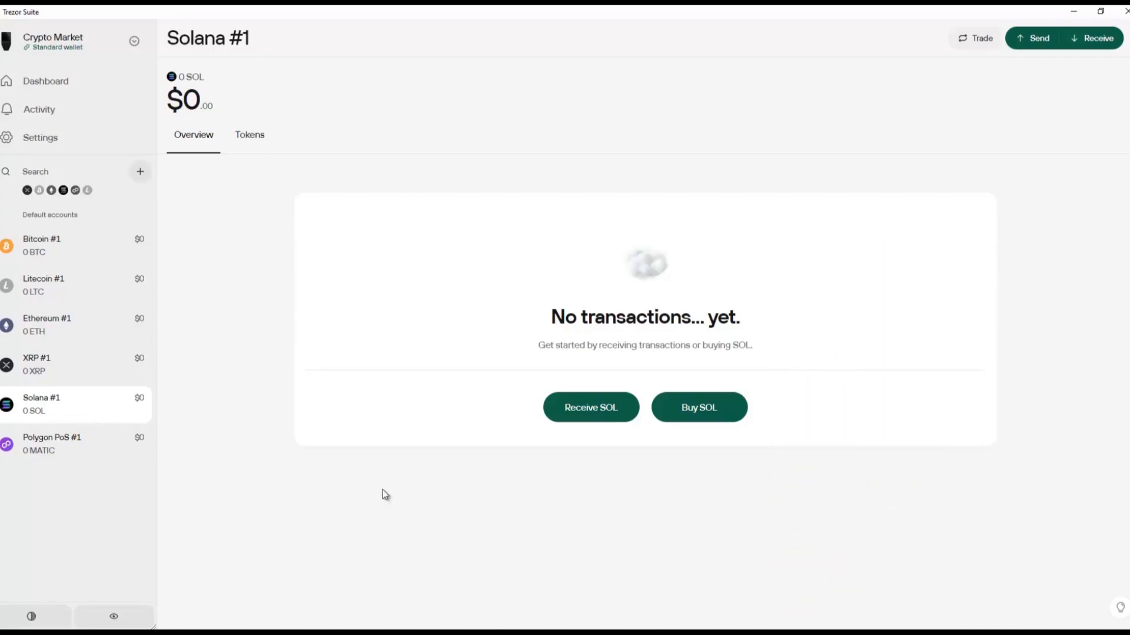
click(590, 408)
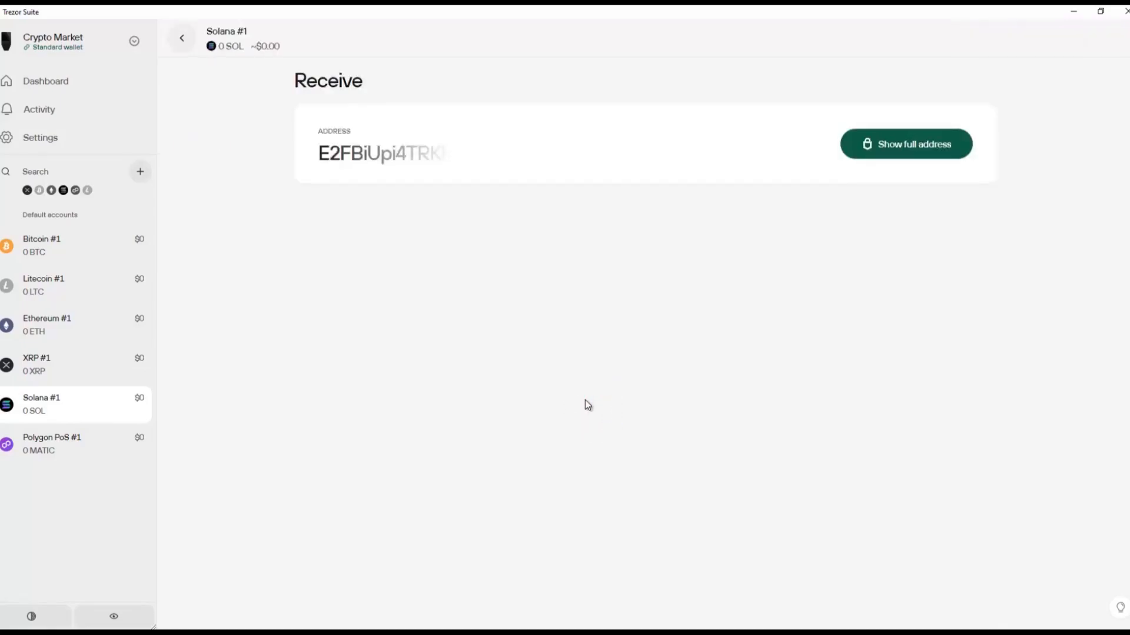
Show the full Solana address, verify it on the Trezor, and copy it.
click(905, 144)
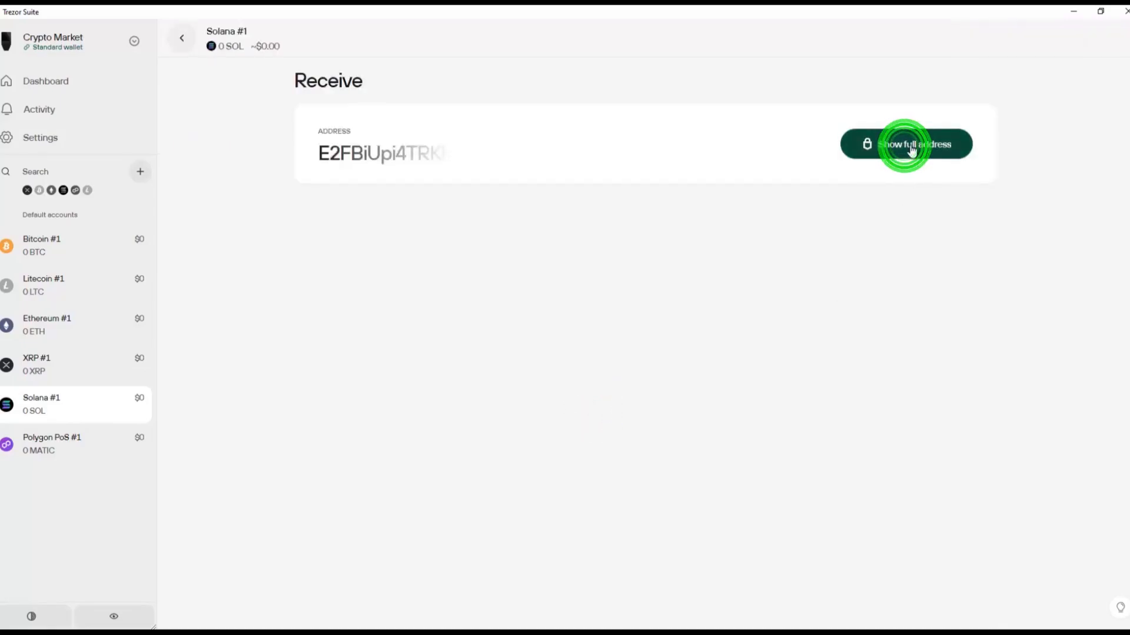
click(905, 144)
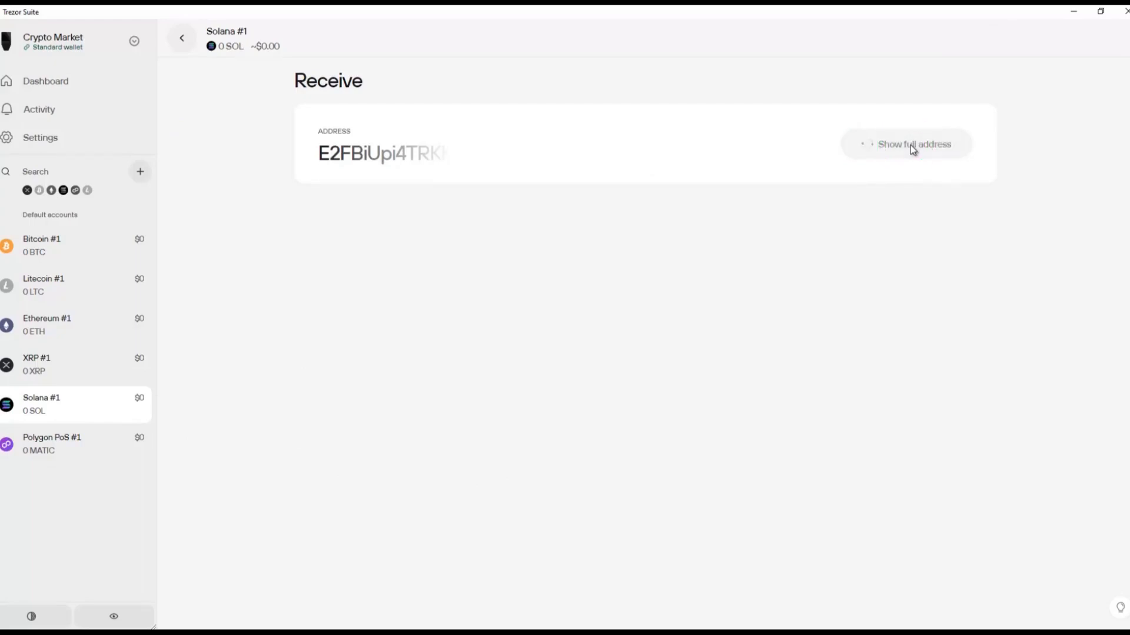
click(914, 144)
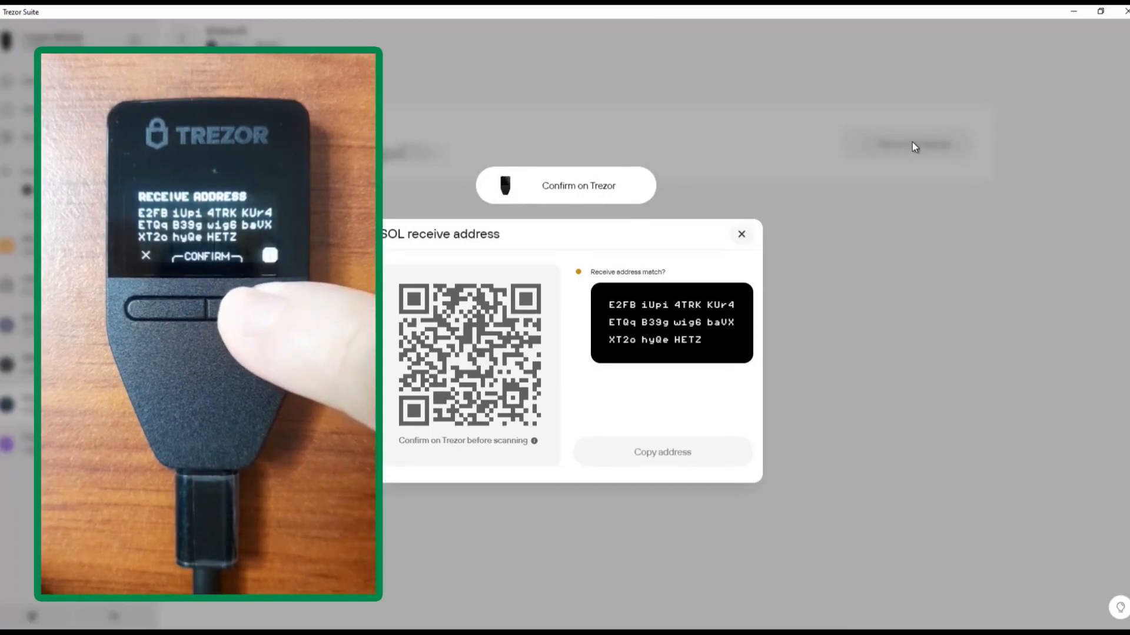
click(207, 310)
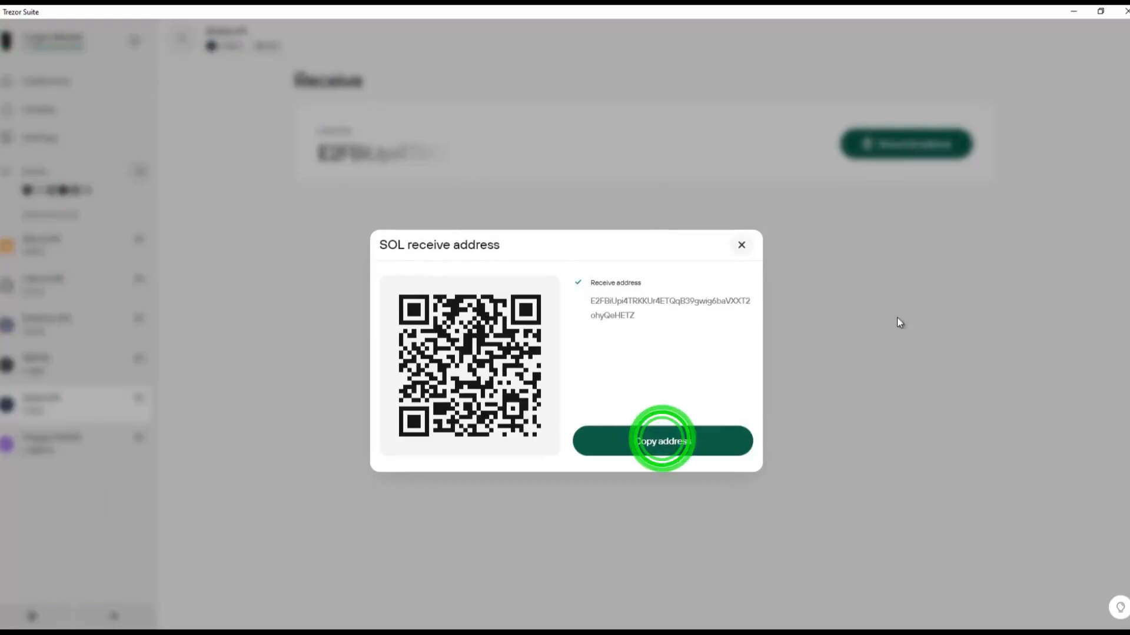
click(662, 441)
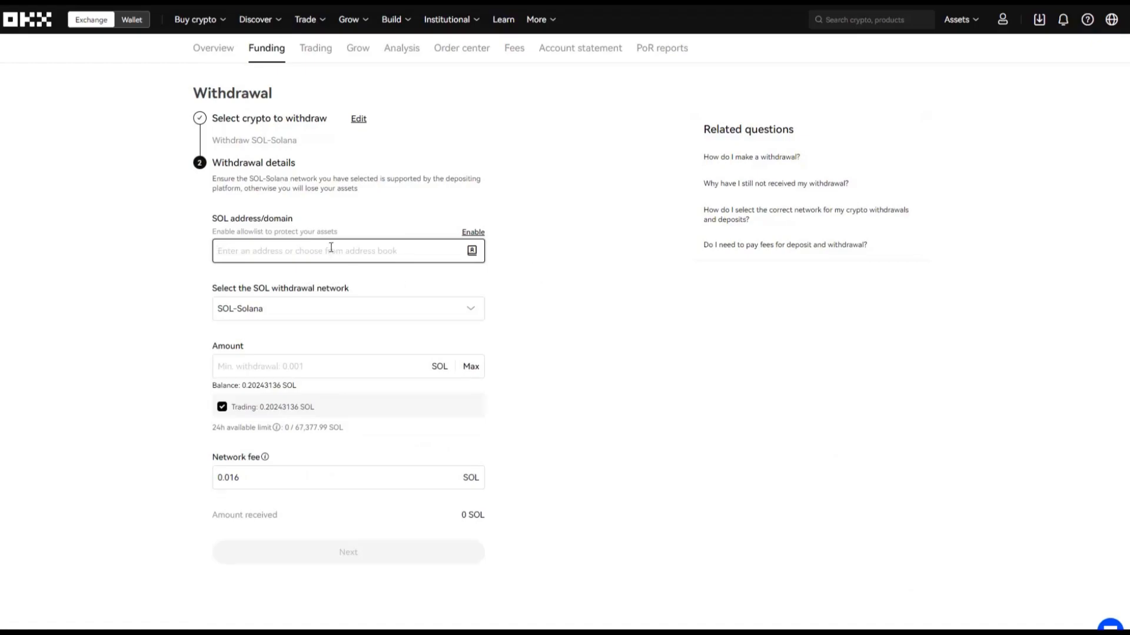
text(2FBiUpi4TRKKUr4ETQqB39gwig6baVXXT2ohyQeHETZ)
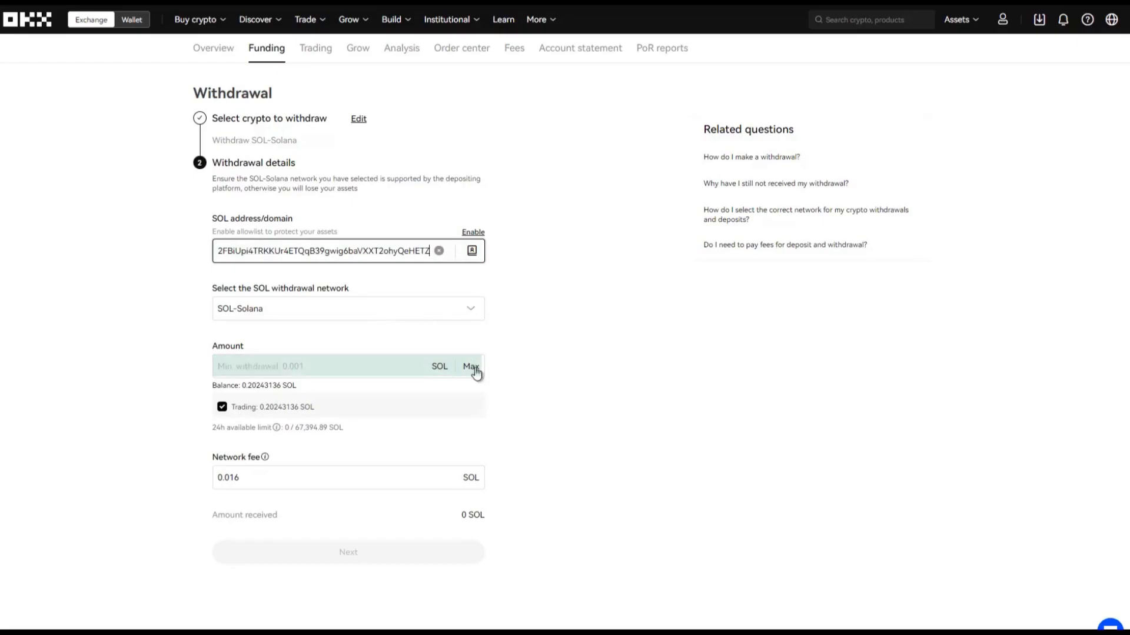
click(472, 366)
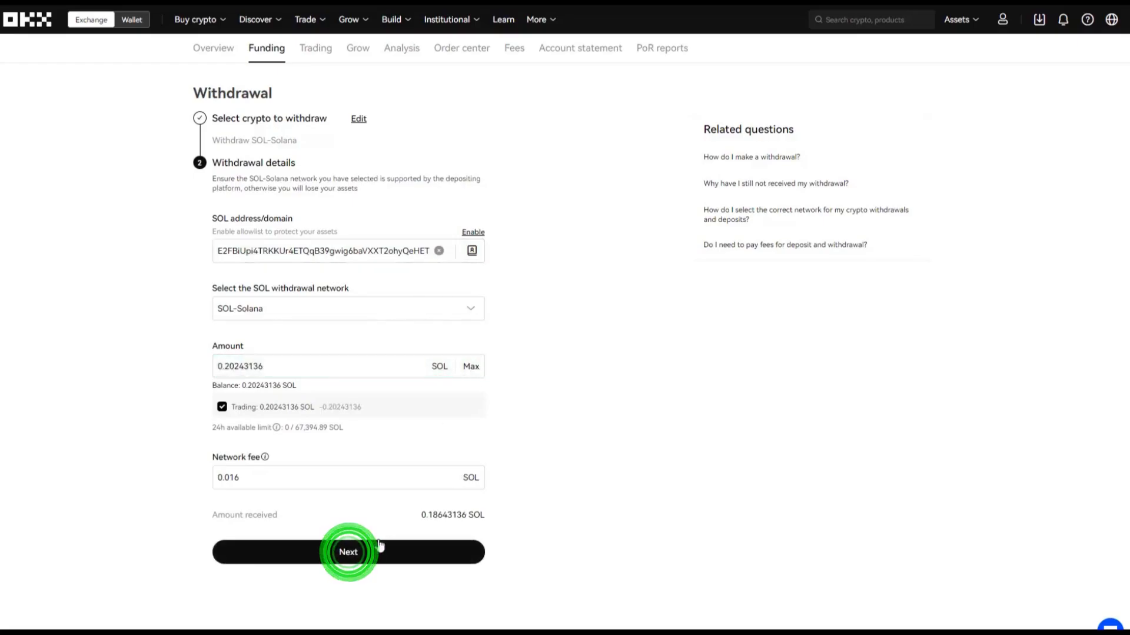
click(347, 552)
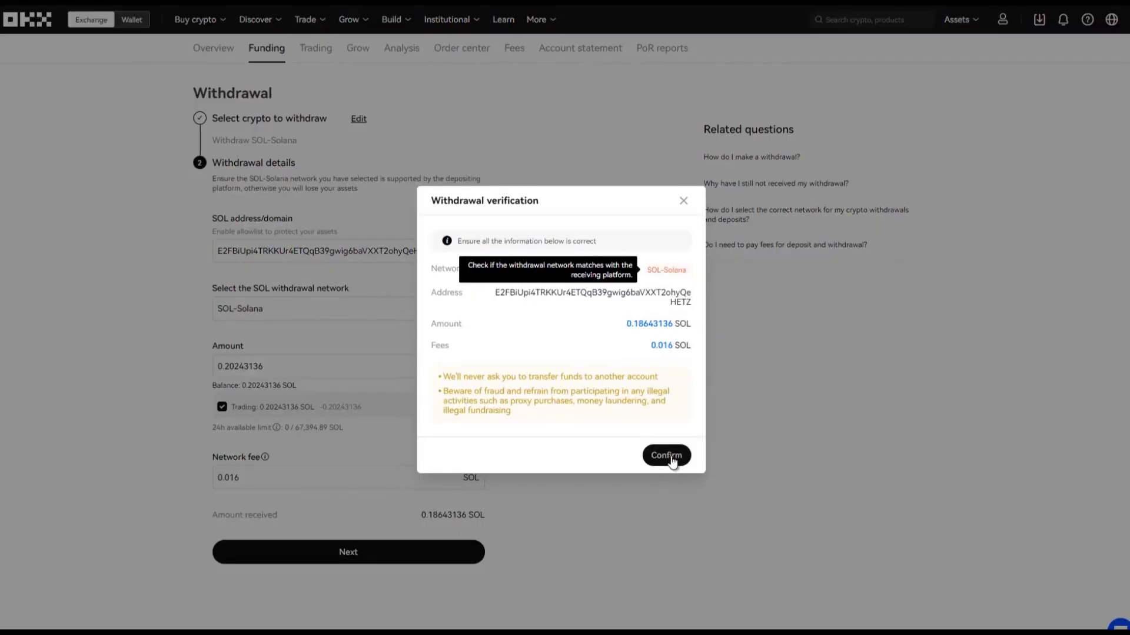
click(665, 456)
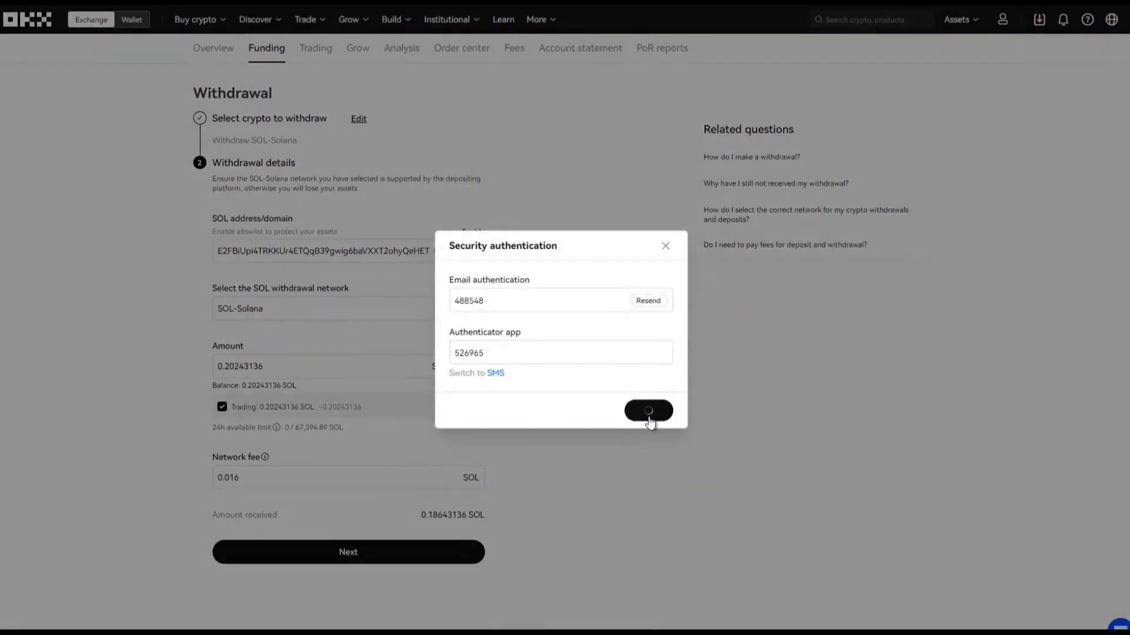
click(647, 411)
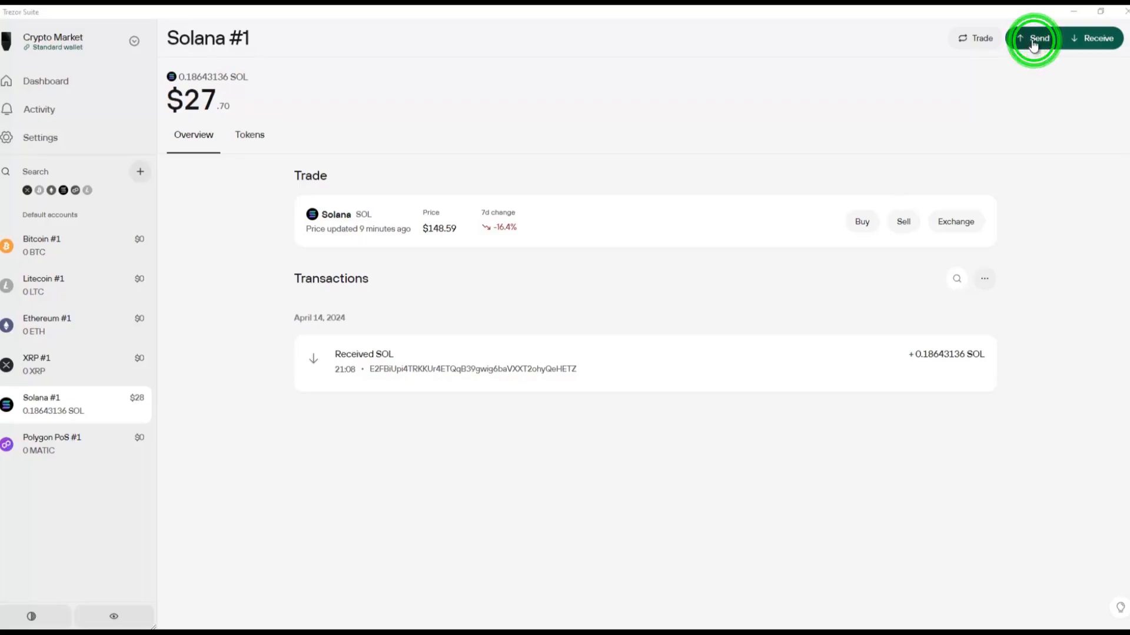
click(1037, 38)
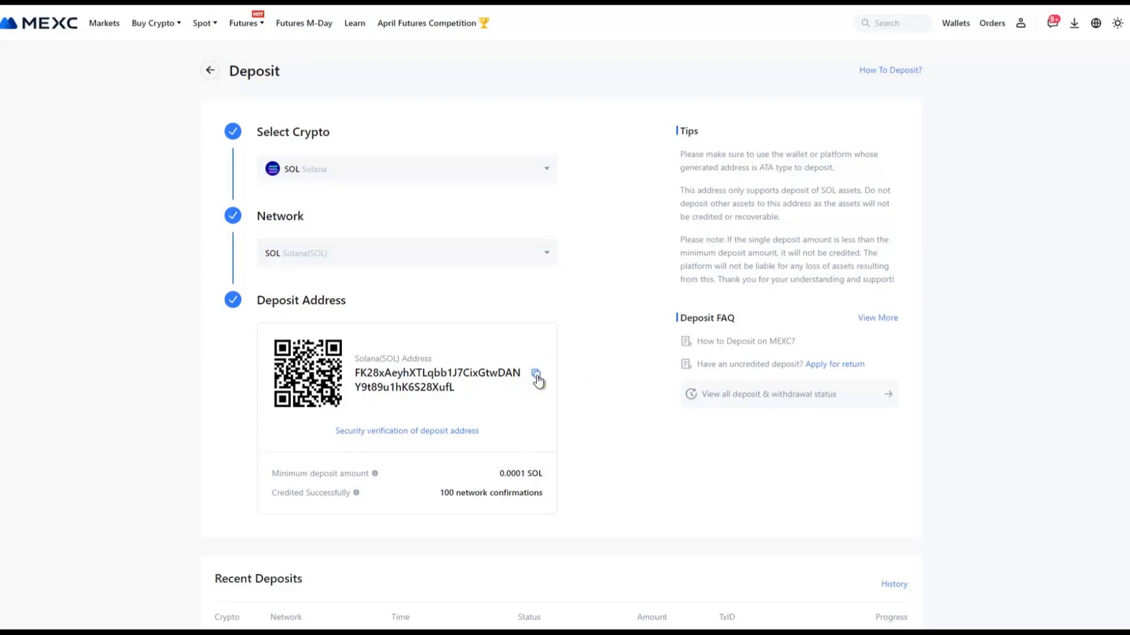
click(537, 375)
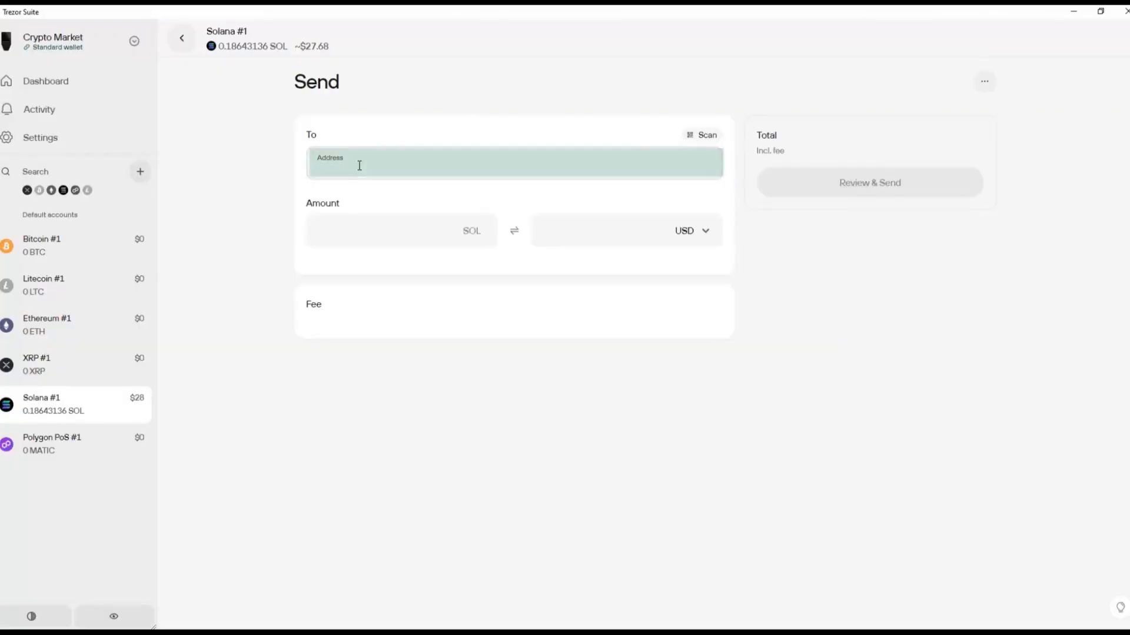
text(FK28xAeyhXTLqbb1J7CixGtwDANY9t89u1hK6S28XufL)
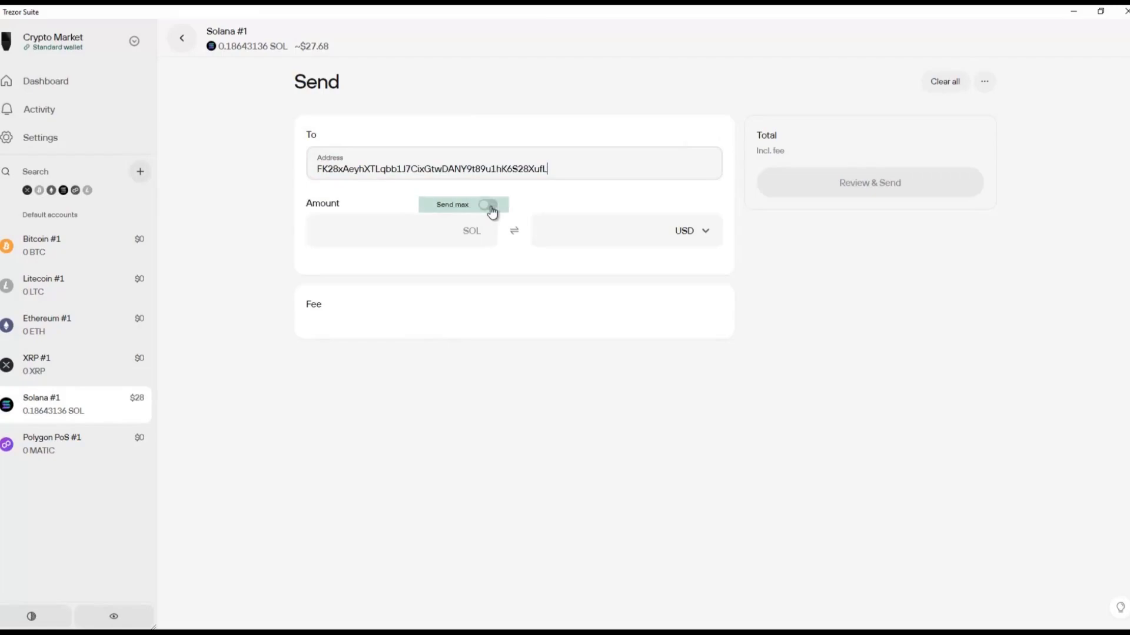
click(489, 204)
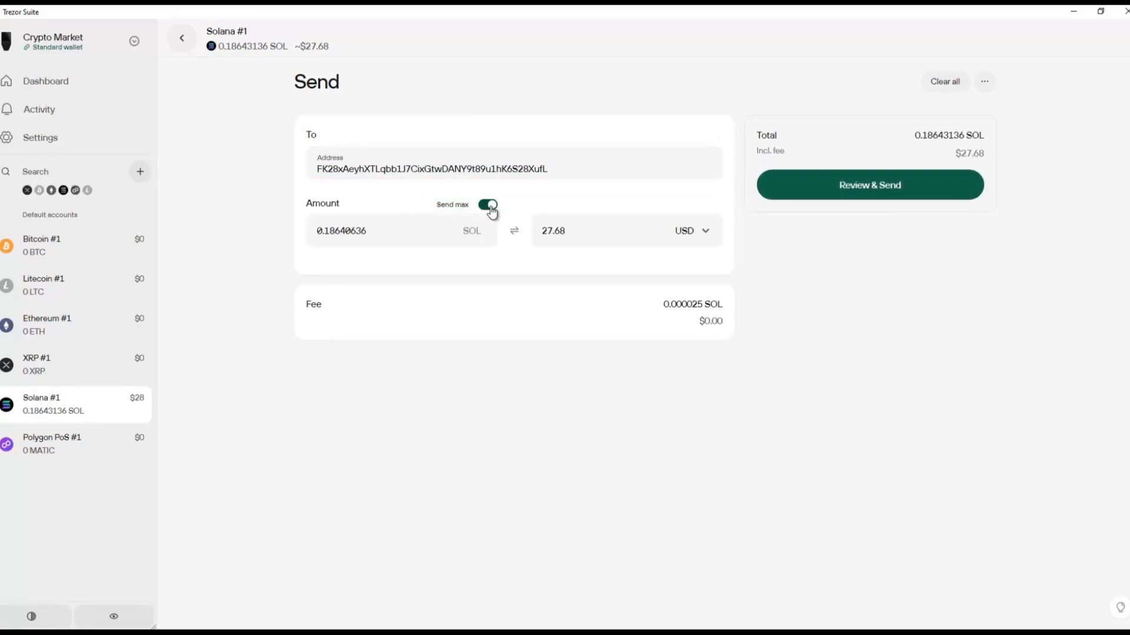
Try editing the amount to 0.1820, restore Send max, and begin review.
click(489, 204)
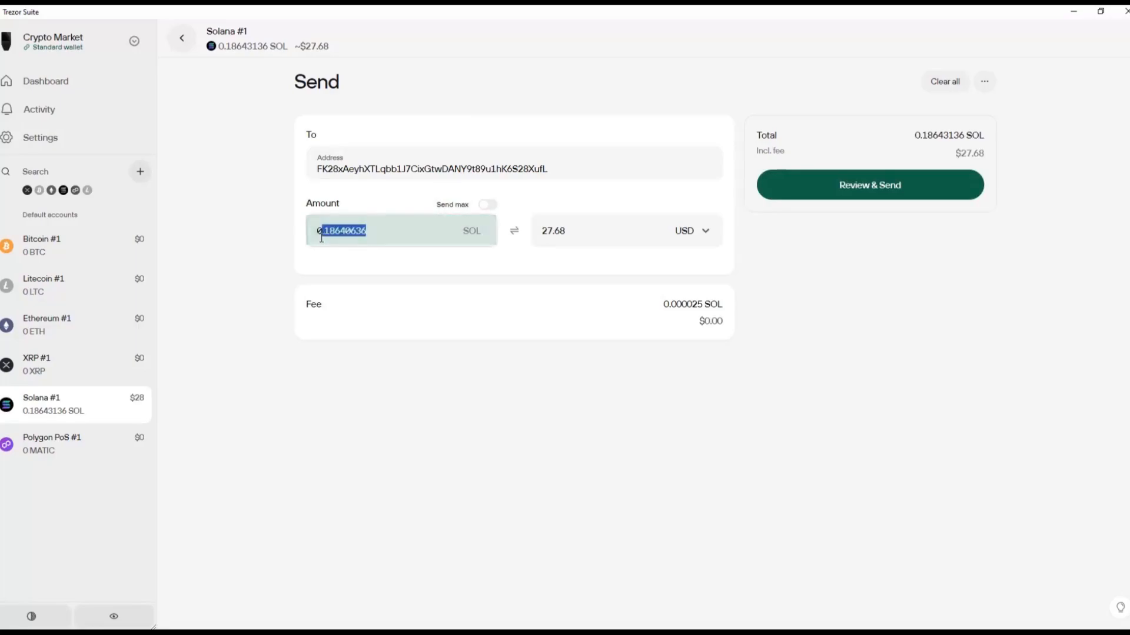
text(0.18)
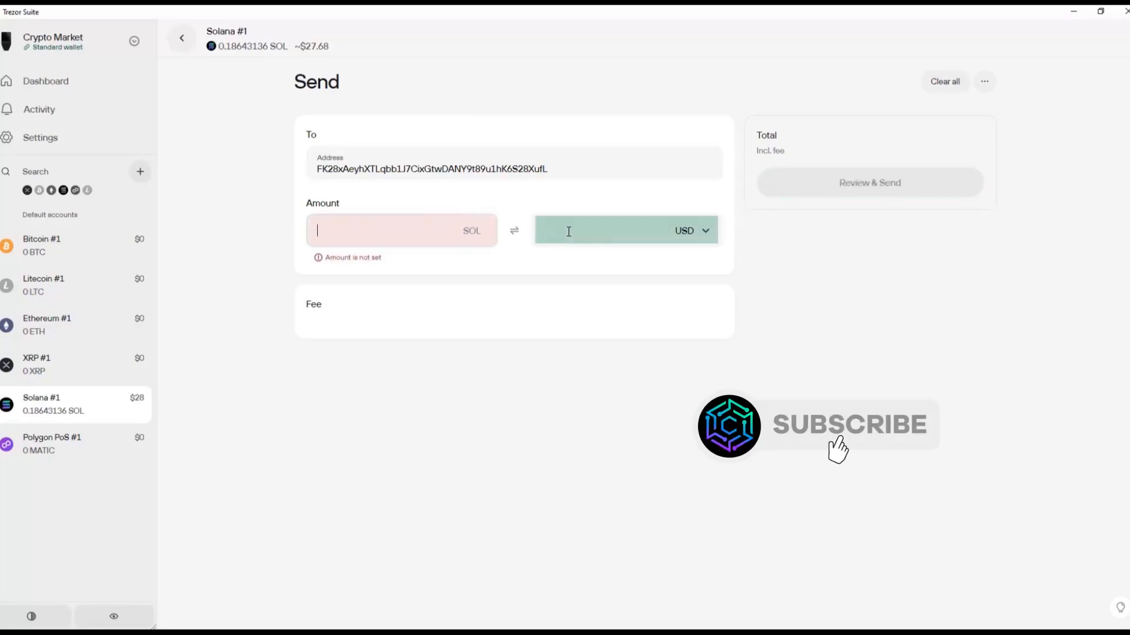
text(20)
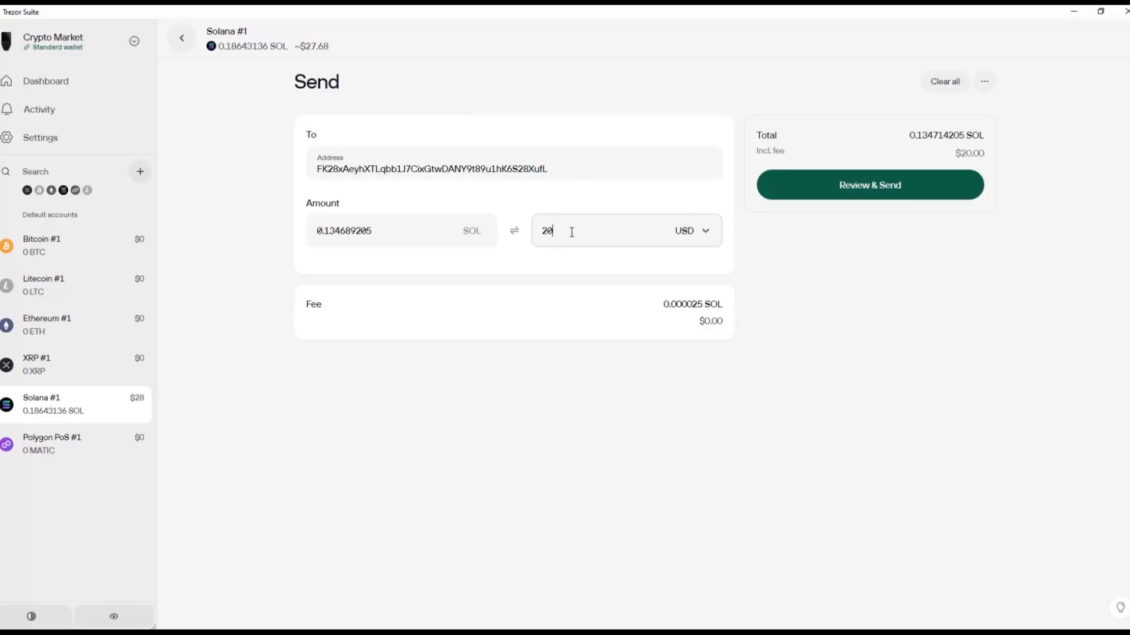
click(488, 205)
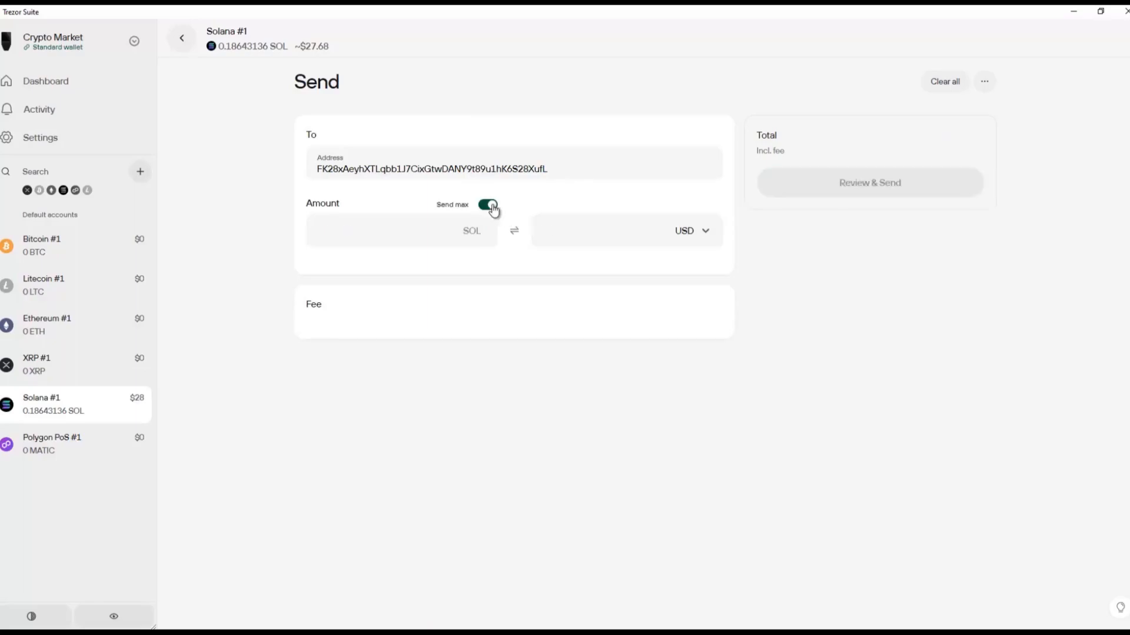
click(488, 205)
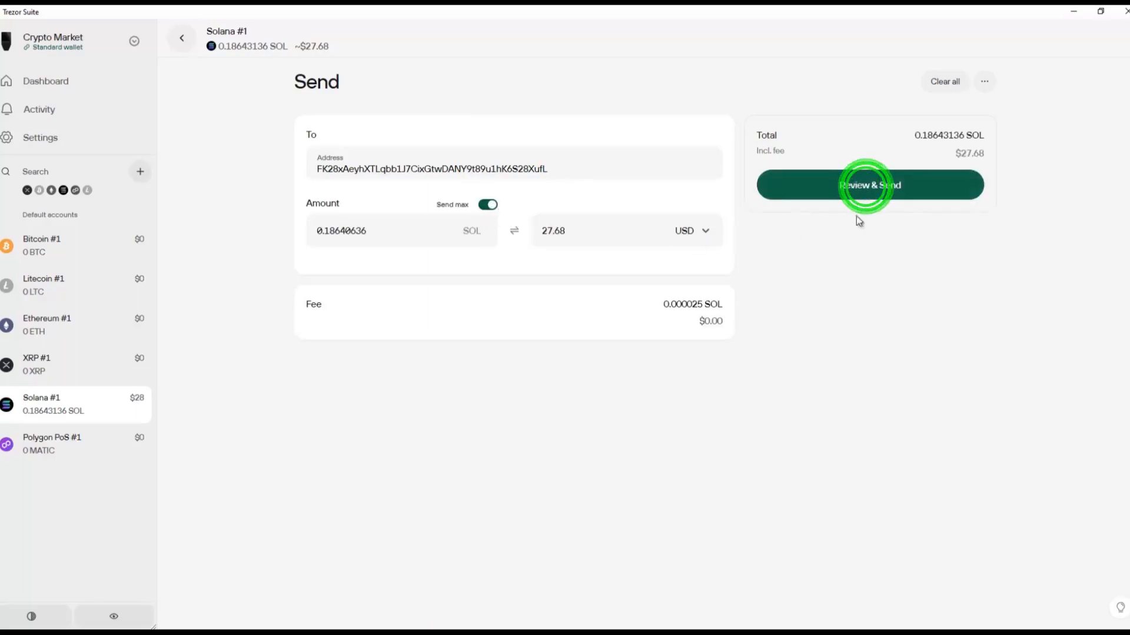
click(870, 184)
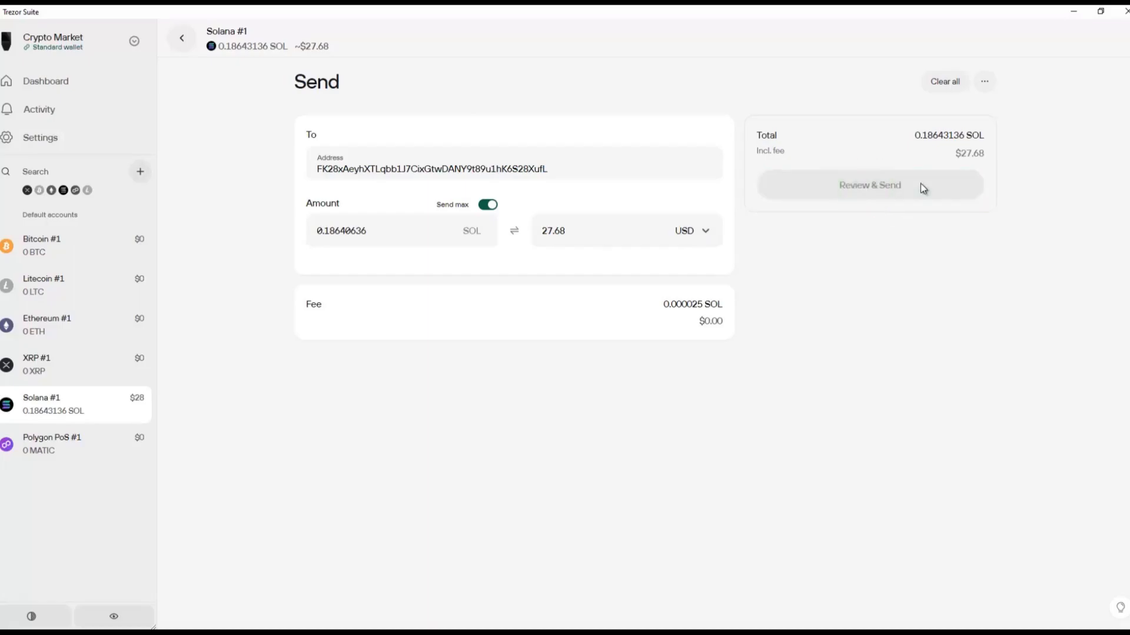
Confirm the 0.18640636 SOL transfer on the Trezor and broadcast it.
click(869, 185)
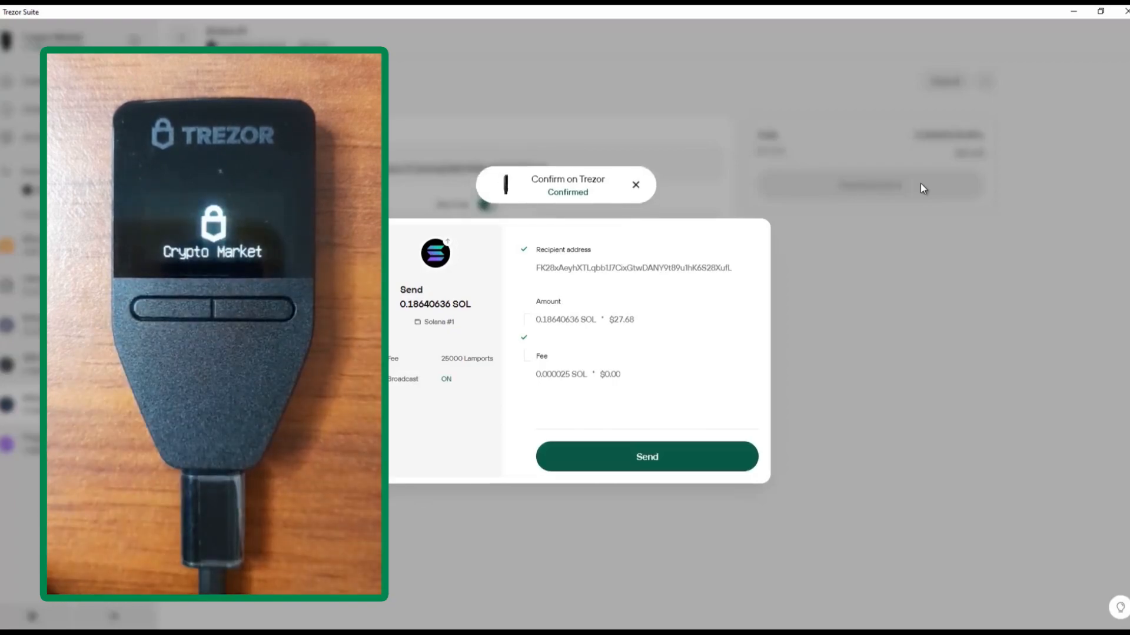
click(646, 456)
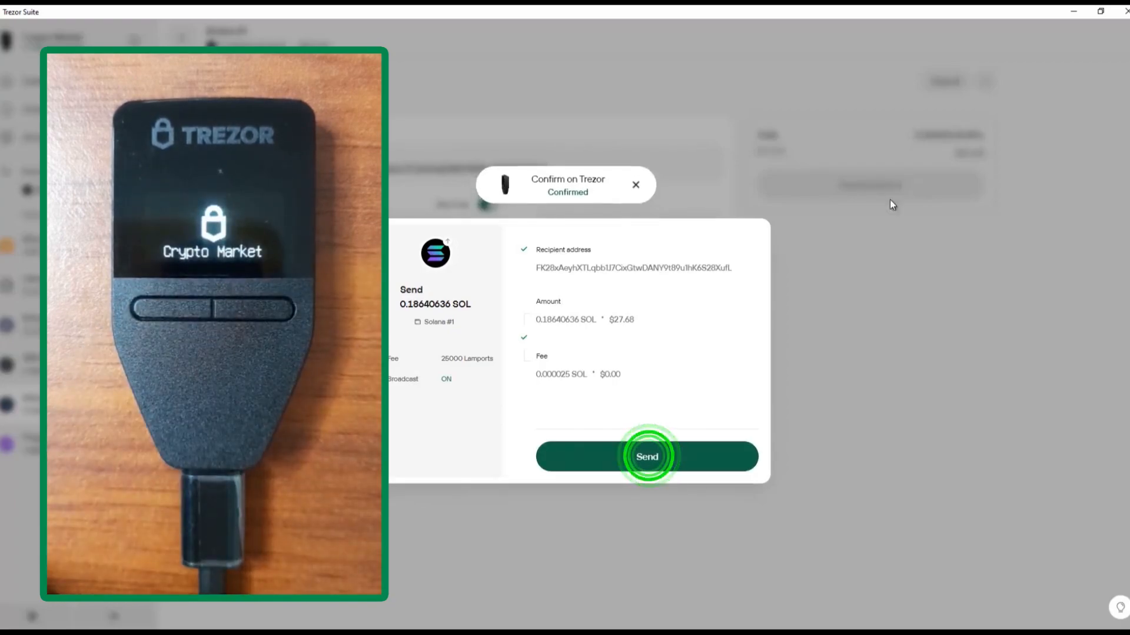
click(645, 456)
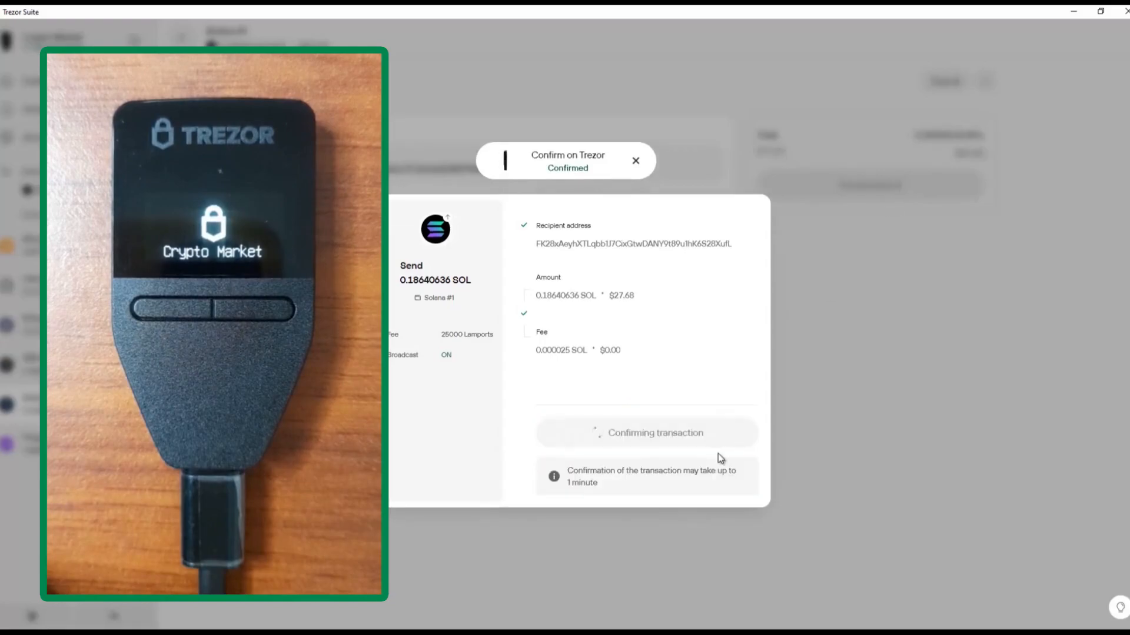